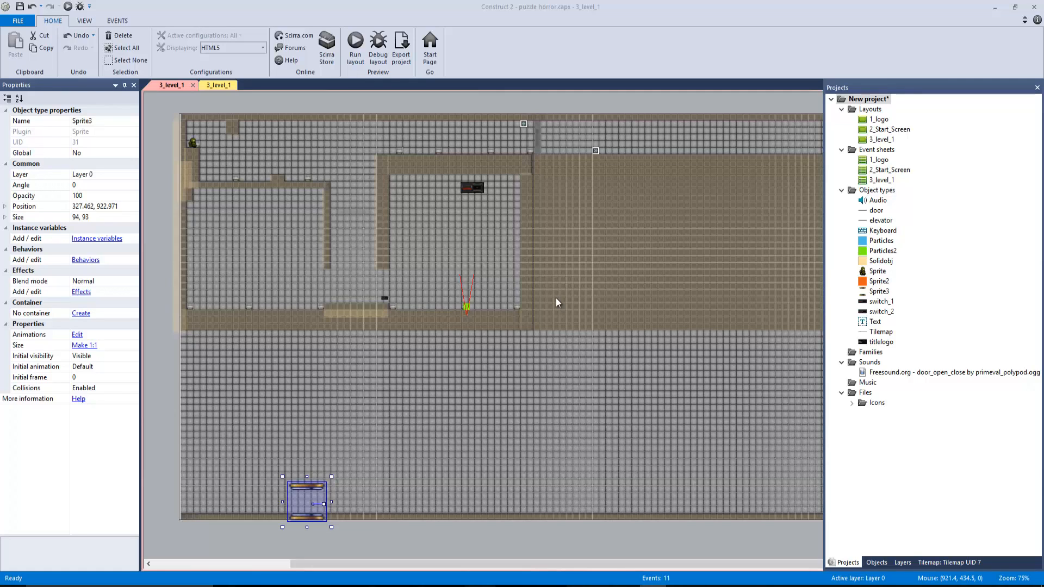
mouse_move(402, 320)
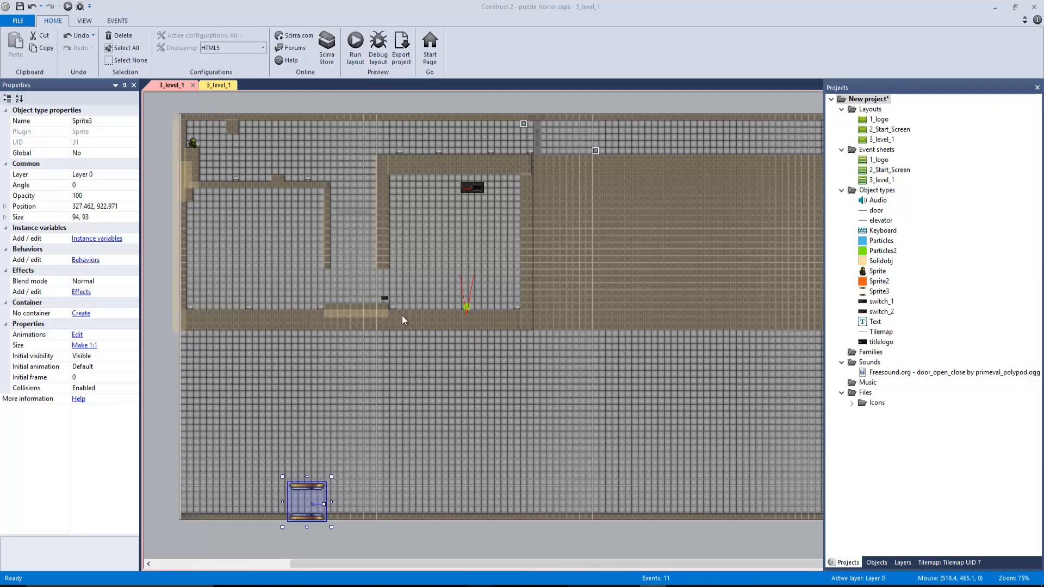
mouse_move(458, 275)
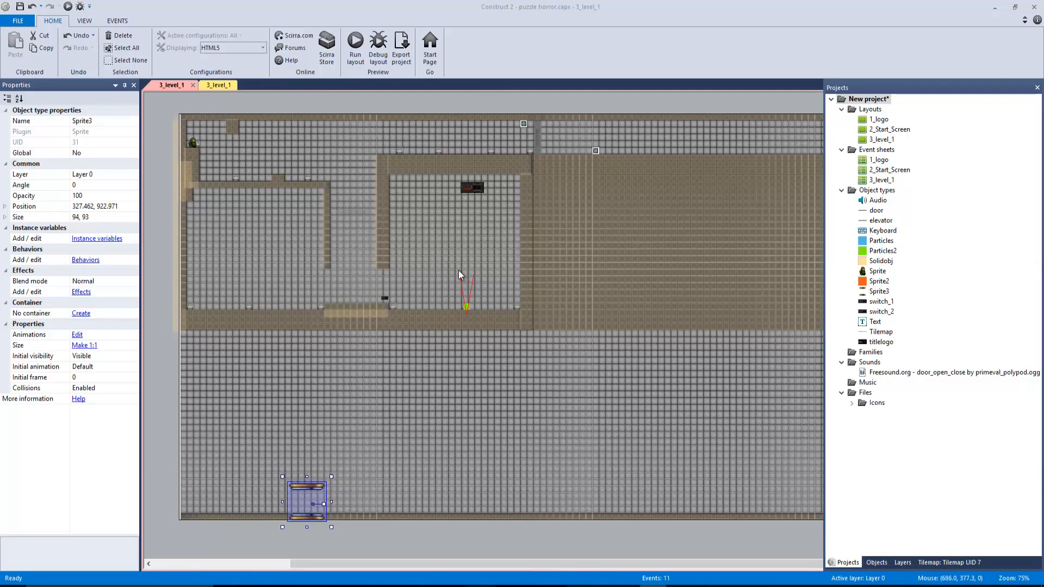
mouse_move(465, 308)
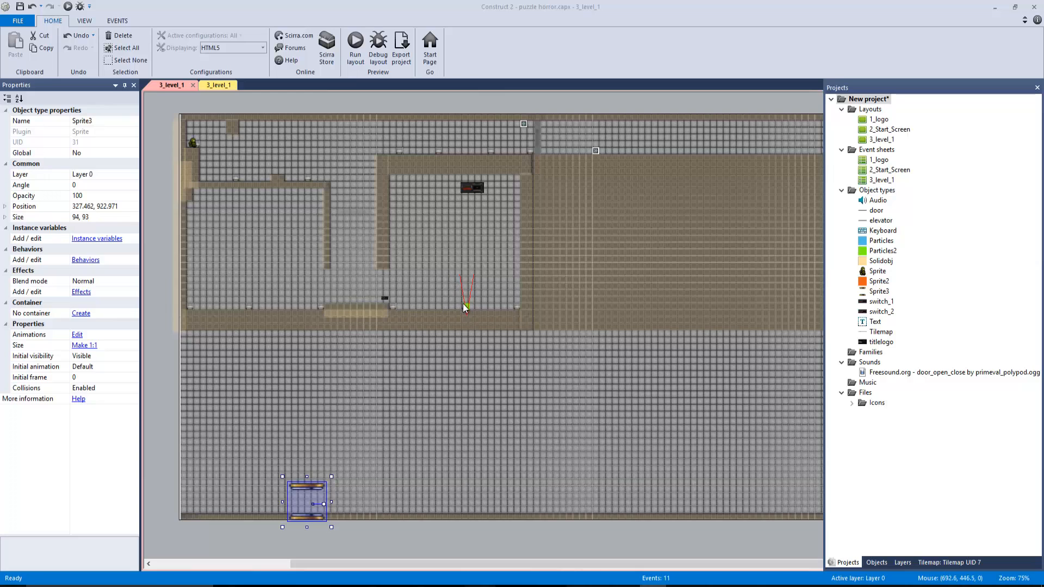
mouse_move(470, 332)
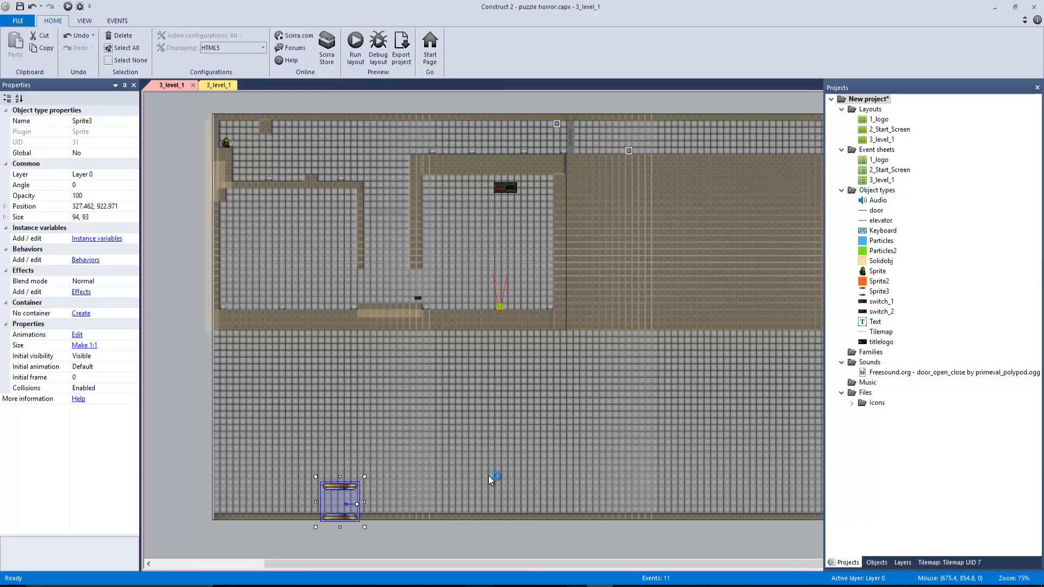
- Set the player's Default animation Loop to Yes and close the animation editor
click(354, 46)
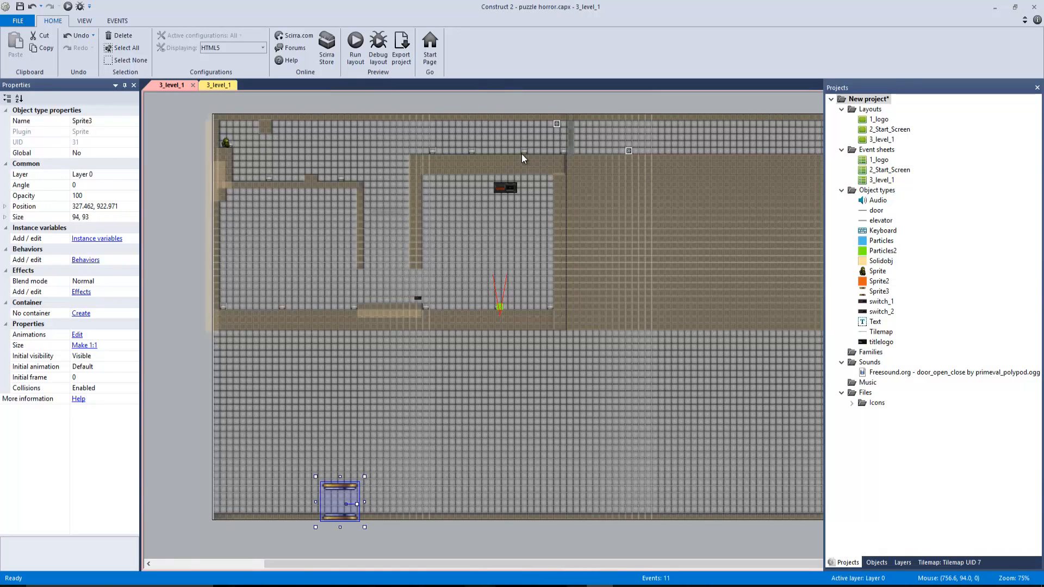
click(354, 47)
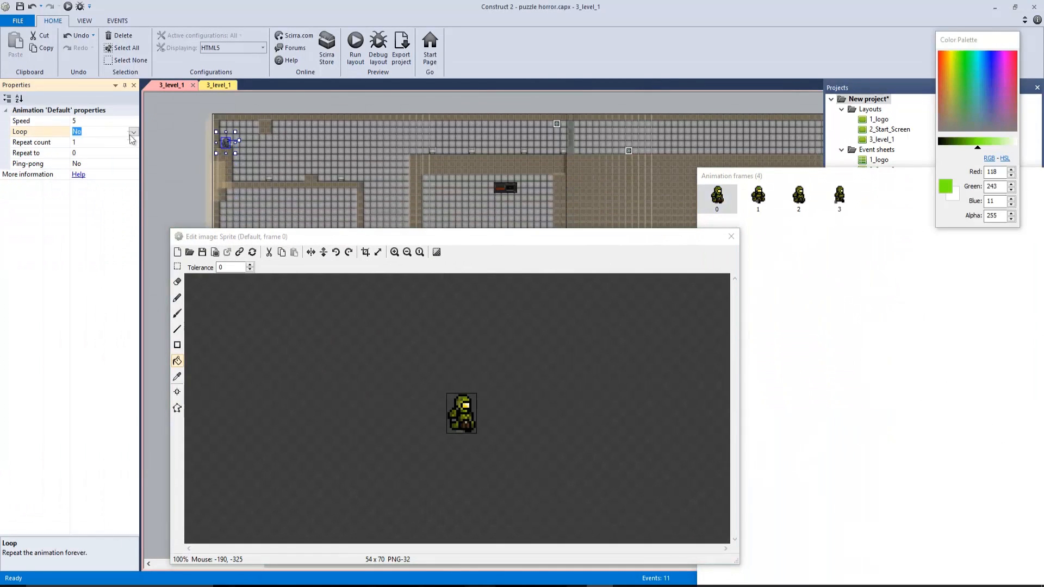
click(104, 131)
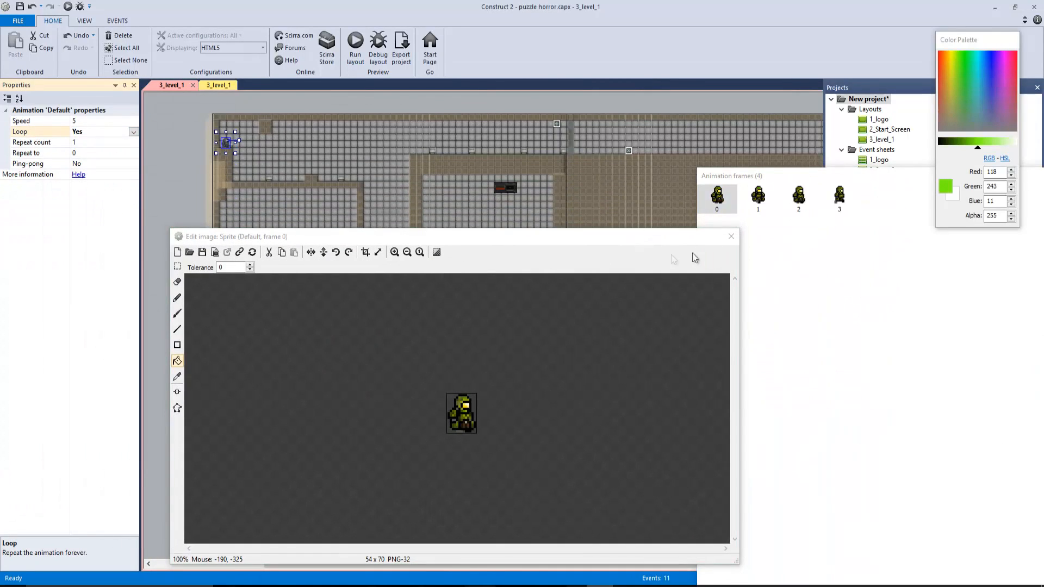
click(731, 236)
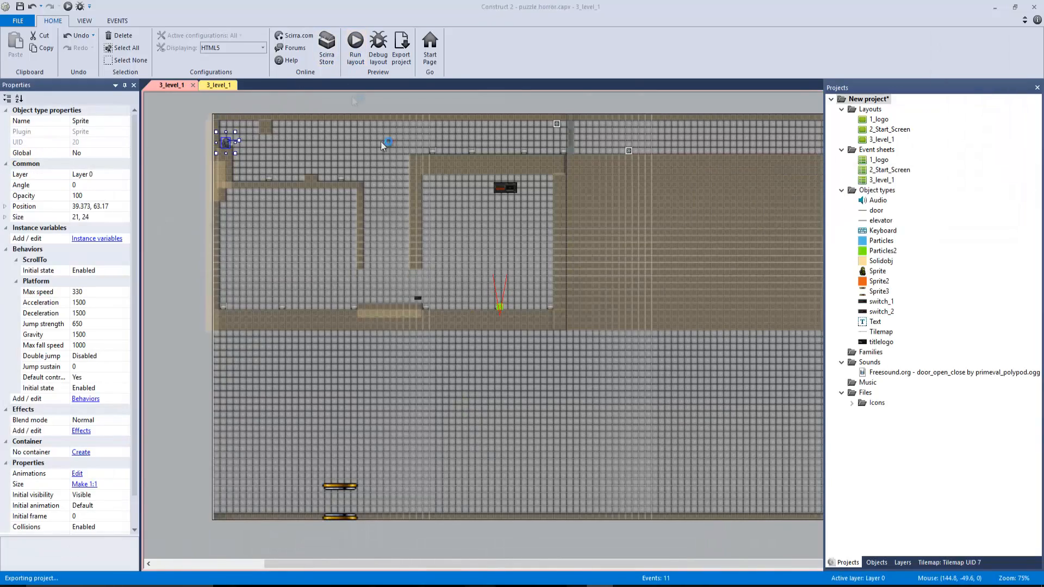
click(355, 47)
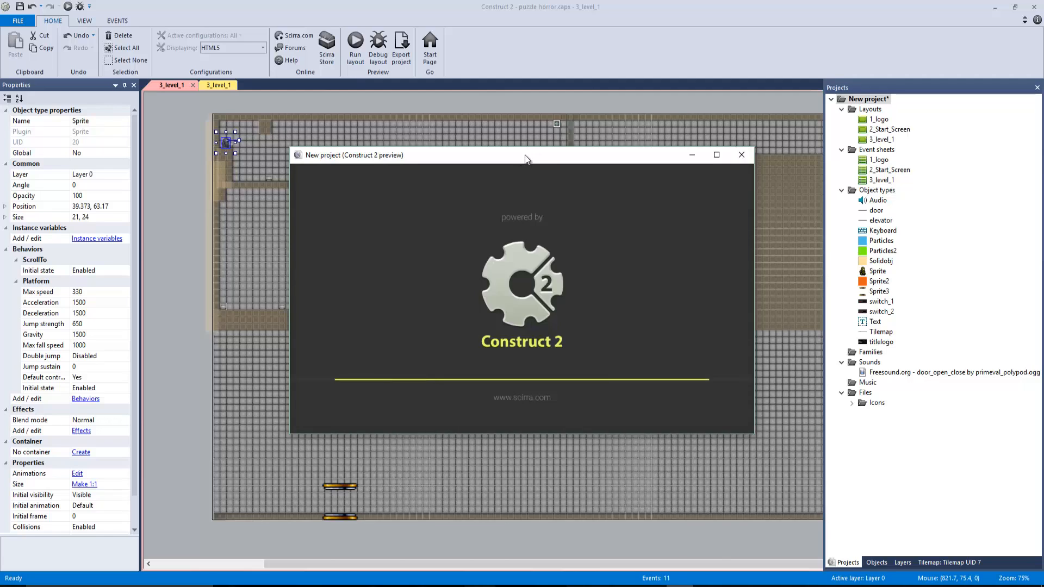
click(716, 155)
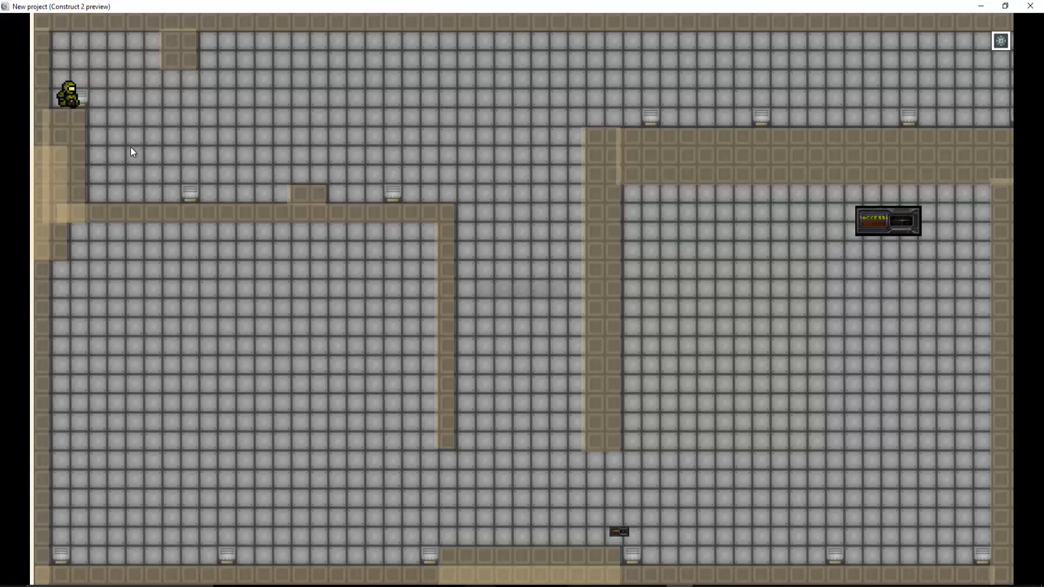
key(down)
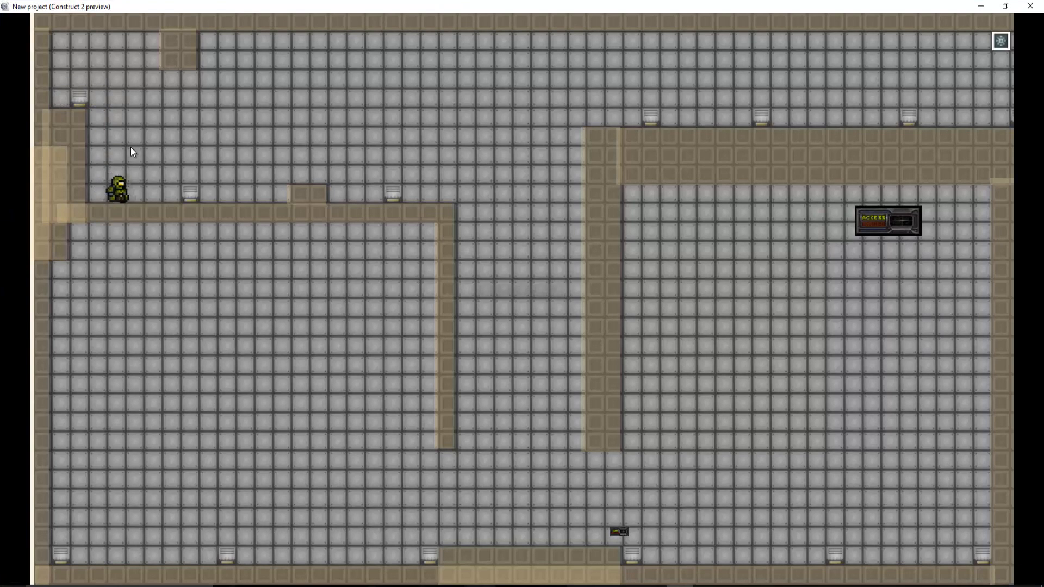
key(Right)
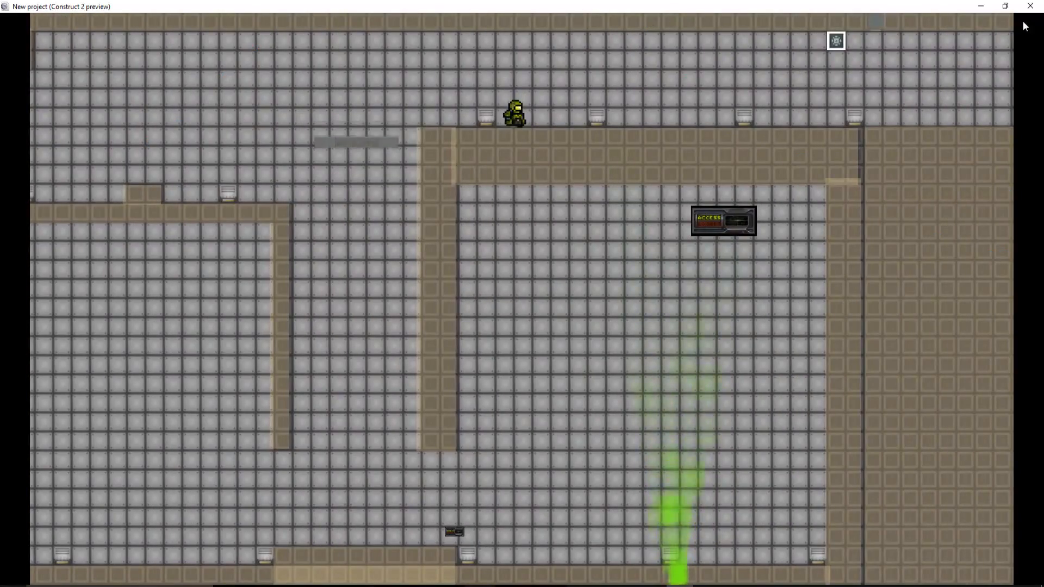
click(1031, 6)
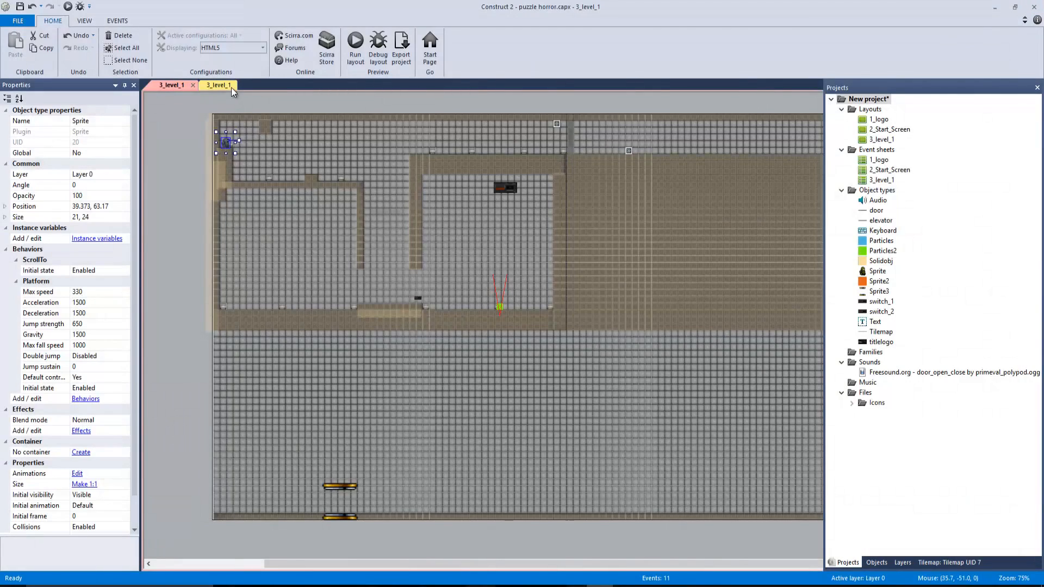
click(210, 85)
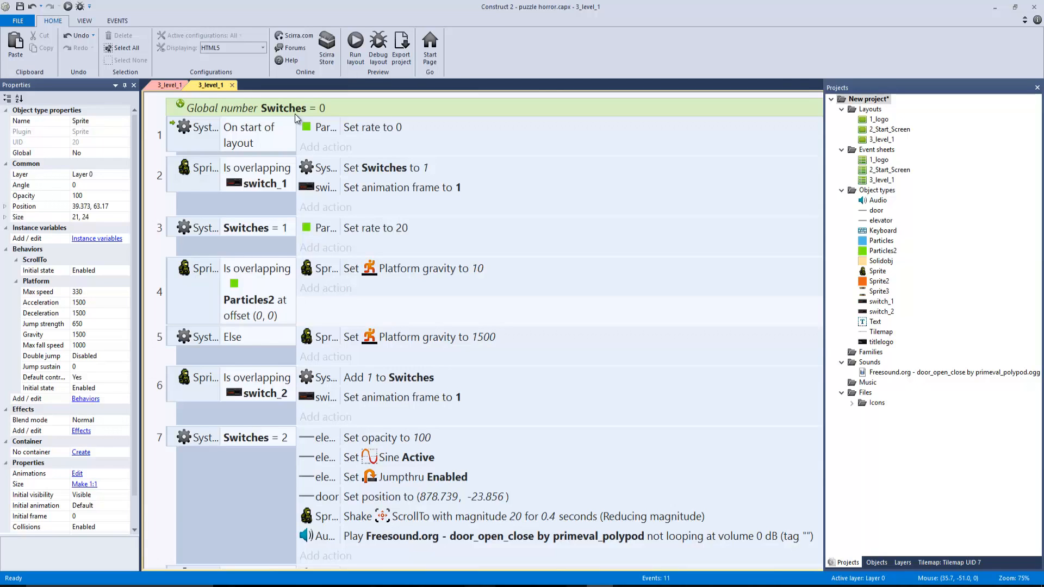
mouse_move(259, 112)
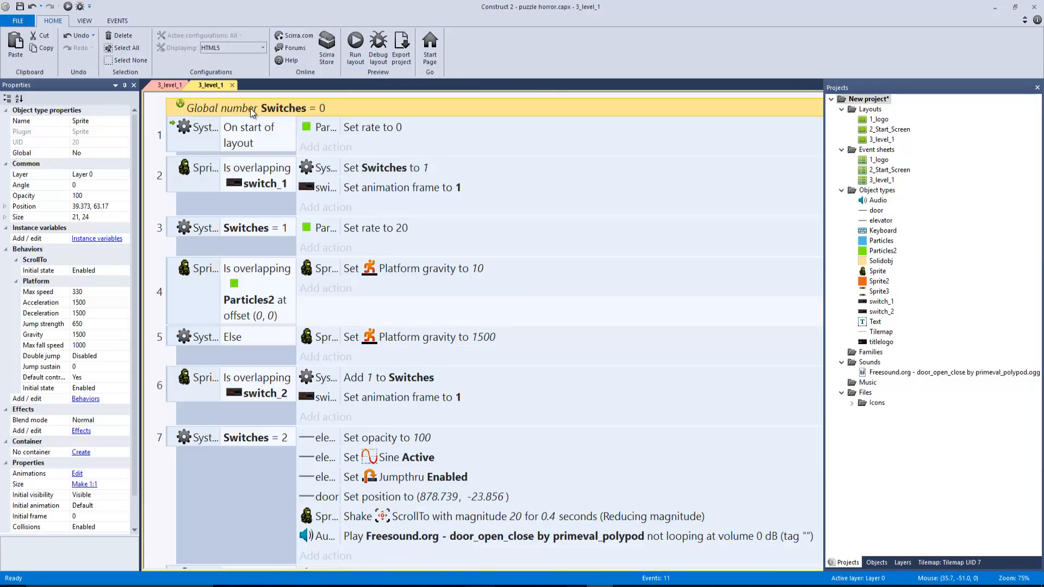
mouse_move(214, 149)
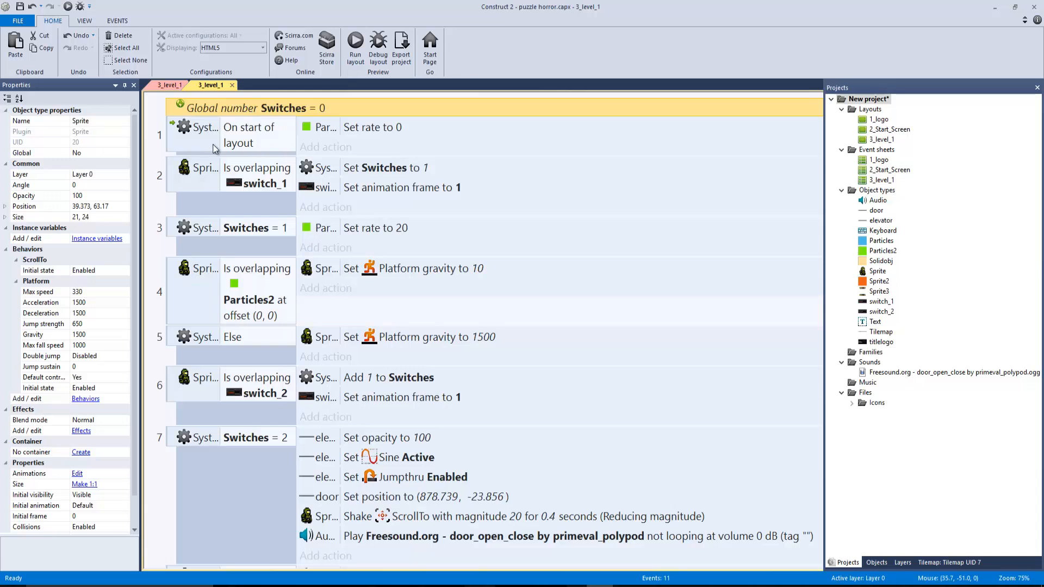
click(372, 127)
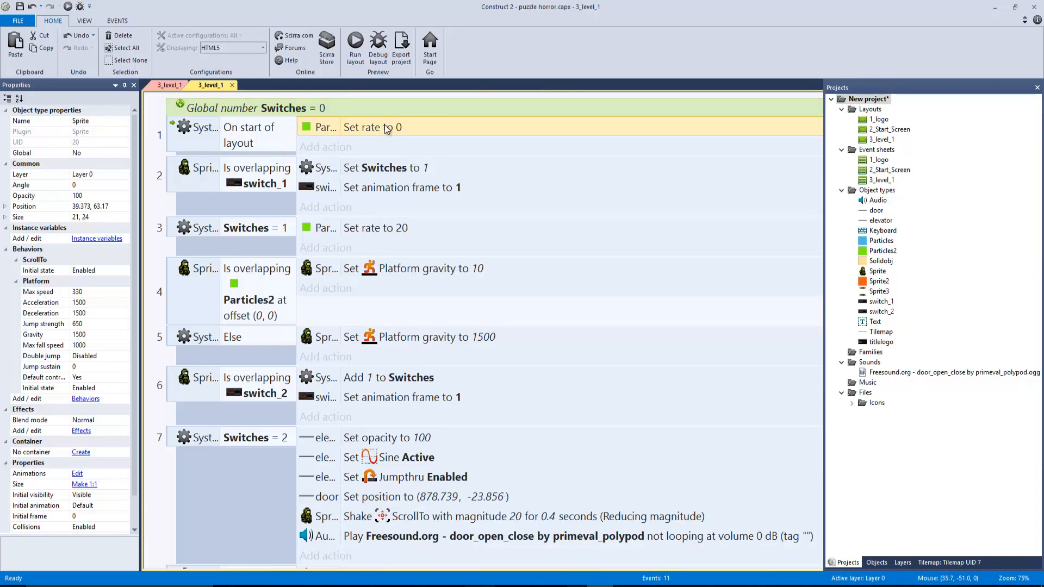
click(171, 85)
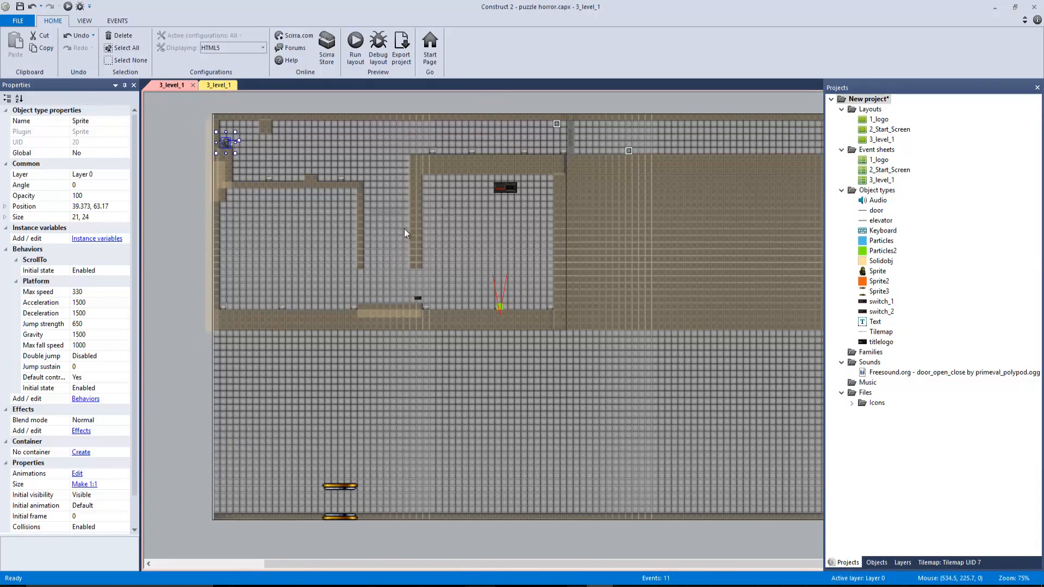
click(499, 305)
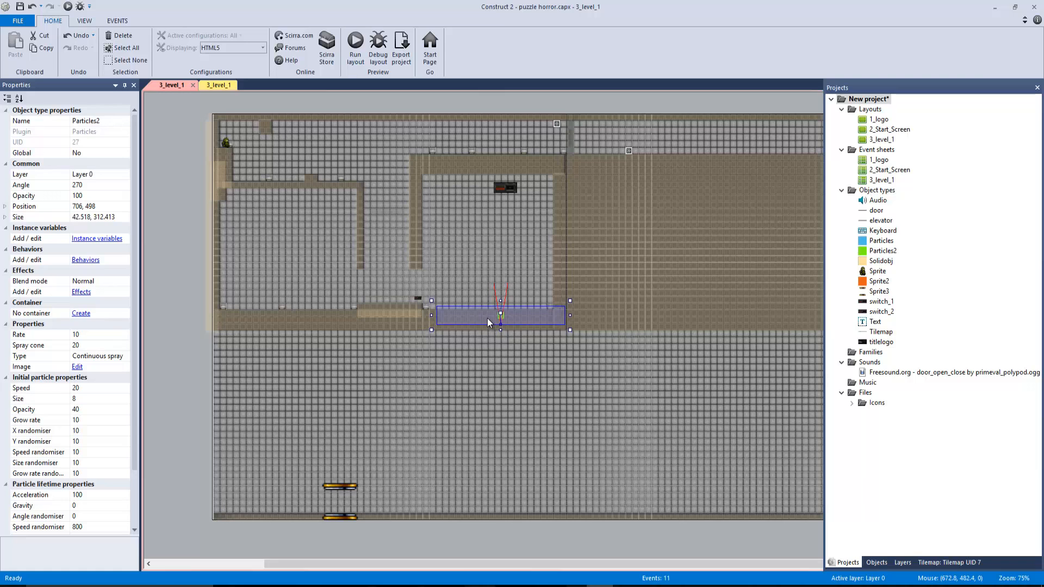
- Show the 3_level_1 event sheet, visit the layout, and return to the event sheet
click(217, 85)
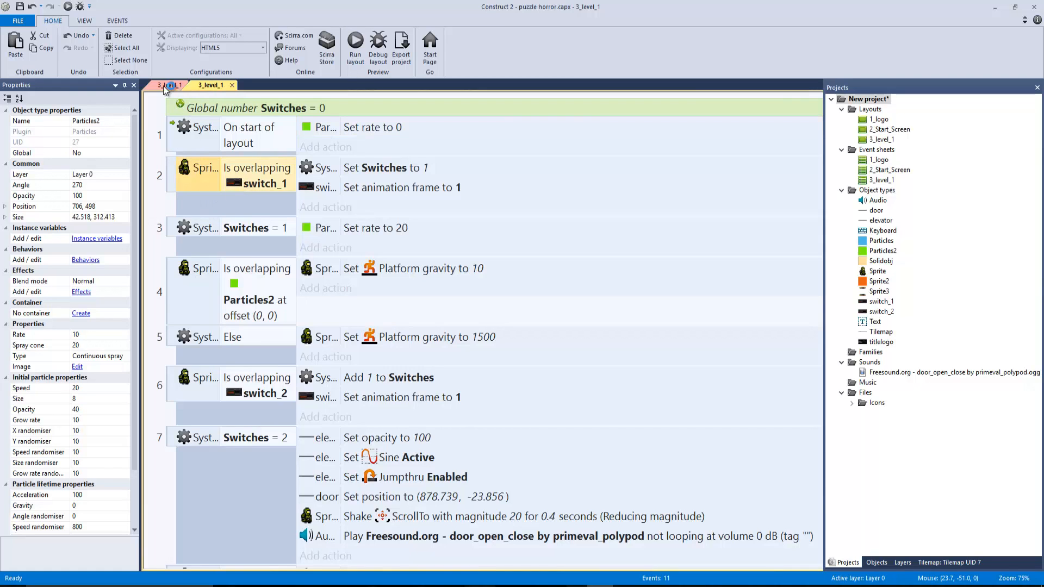
click(218, 85)
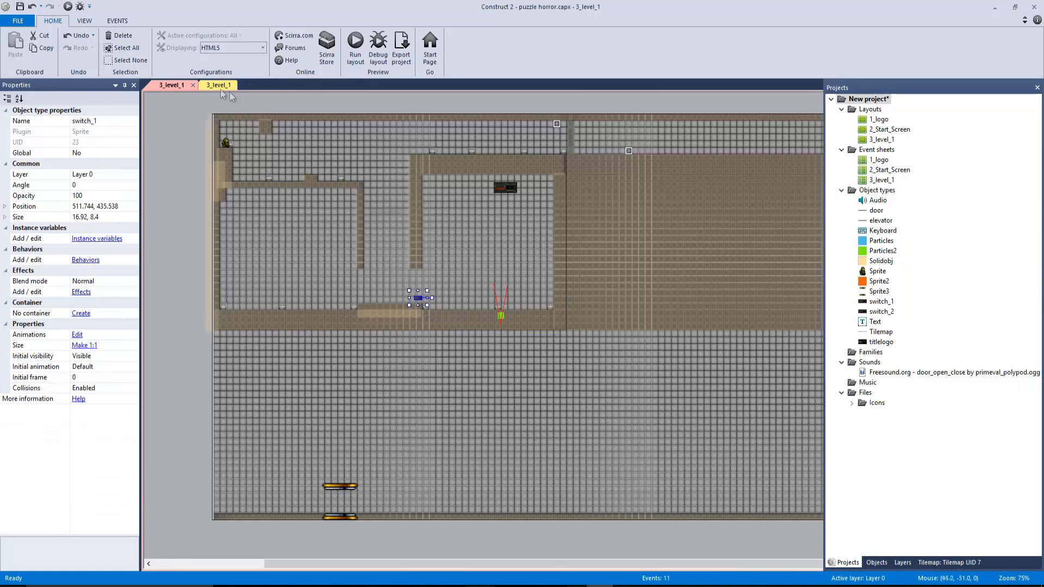
click(217, 85)
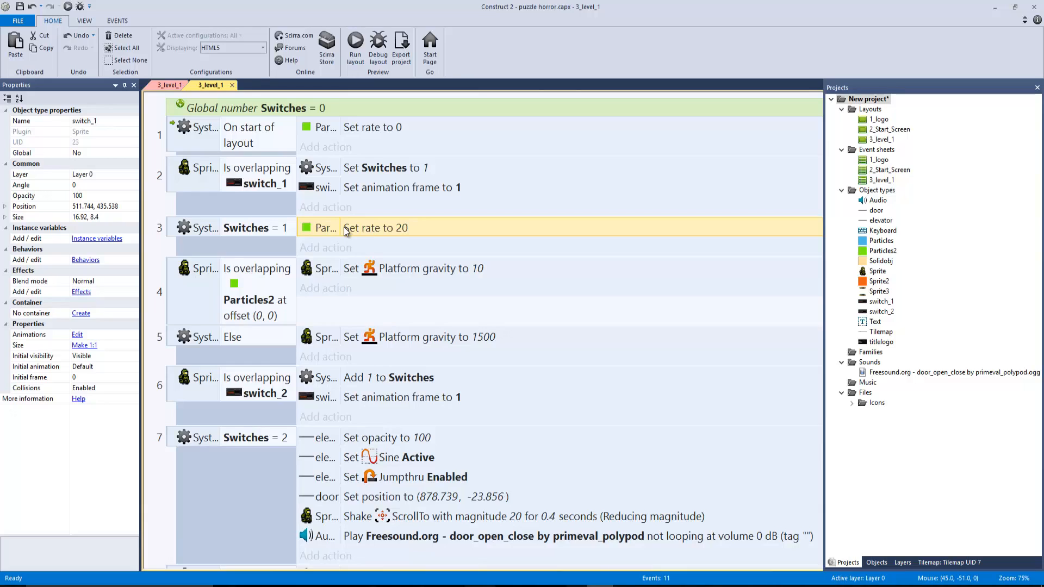
mouse_move(214, 279)
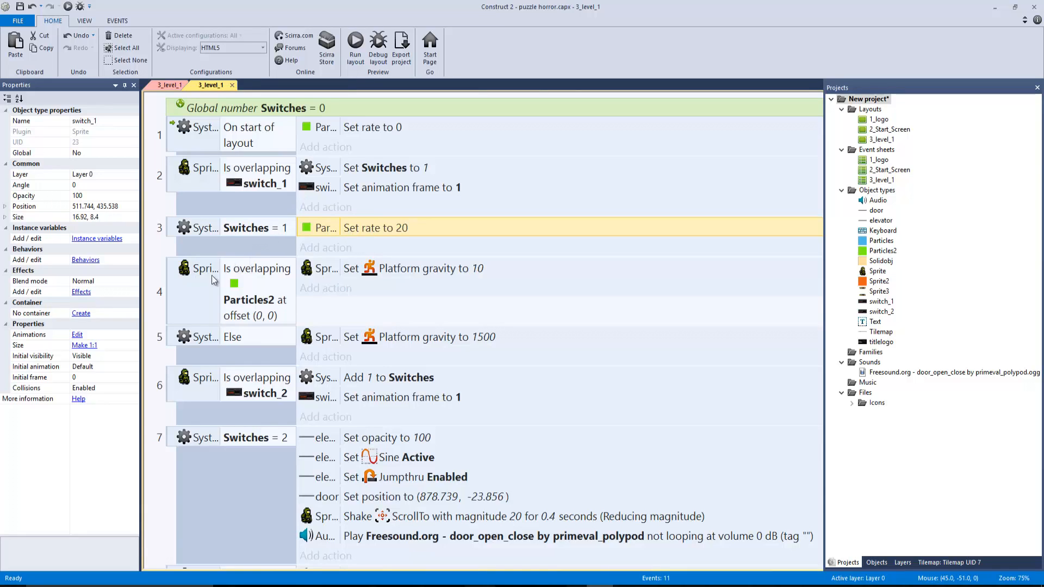
click(256, 291)
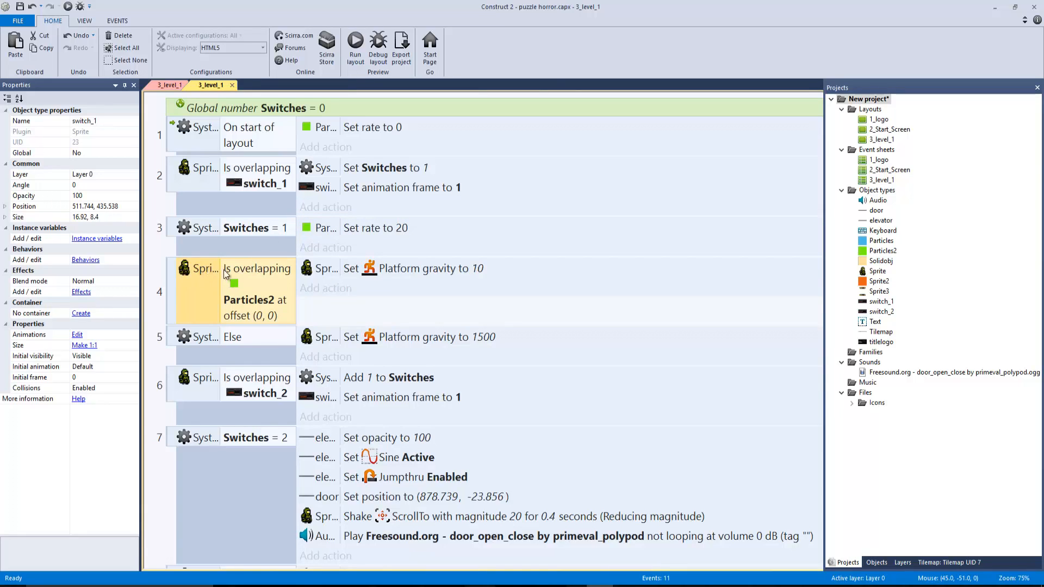
mouse_move(220, 319)
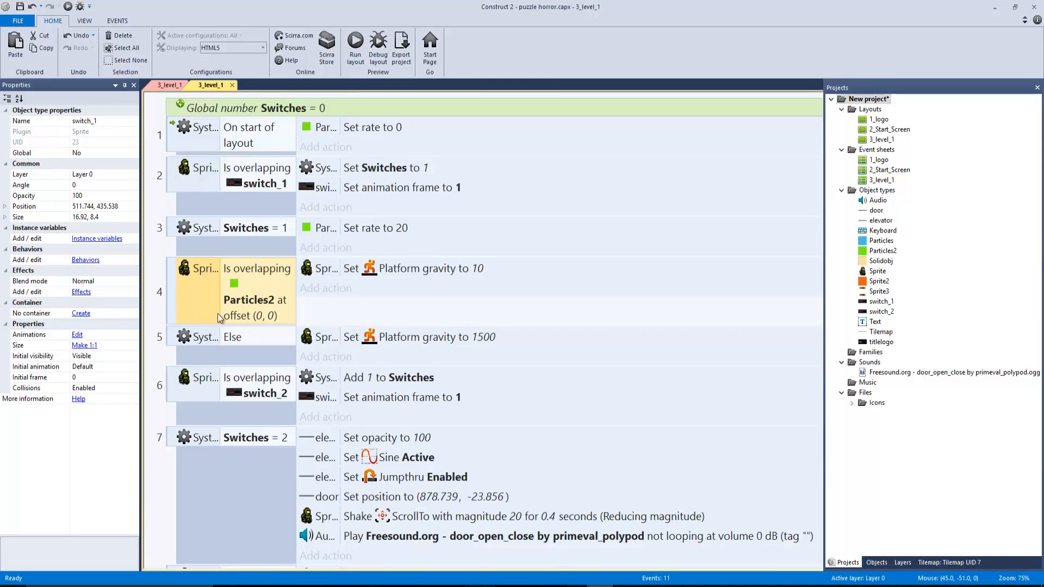
mouse_move(405, 273)
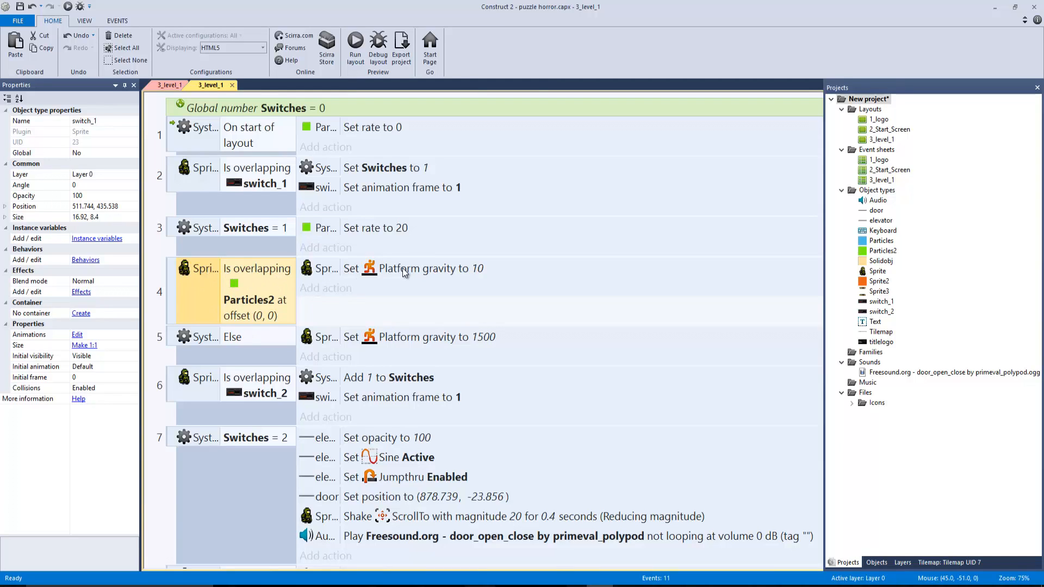
click(433, 269)
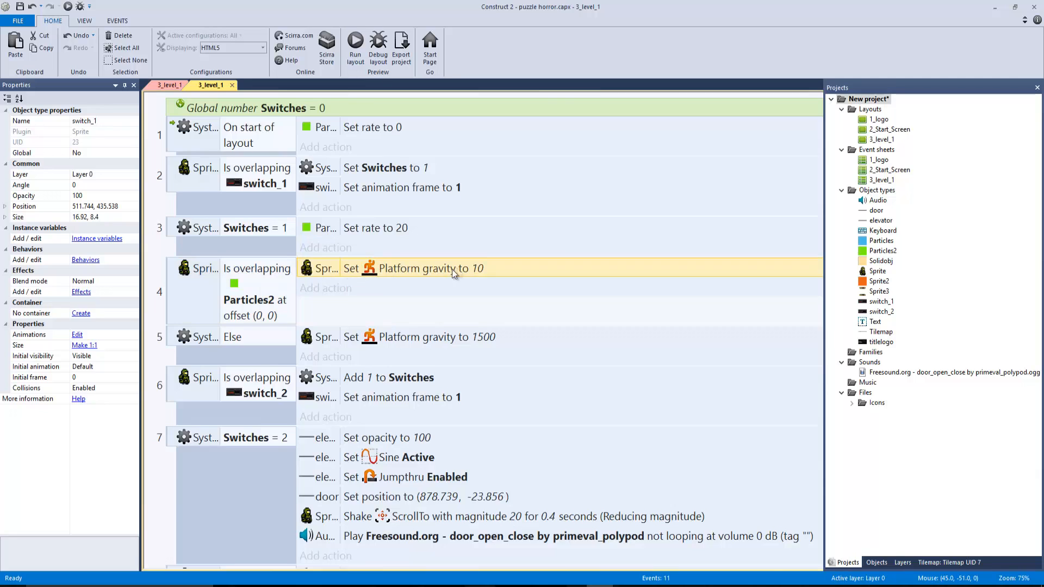
mouse_move(172, 85)
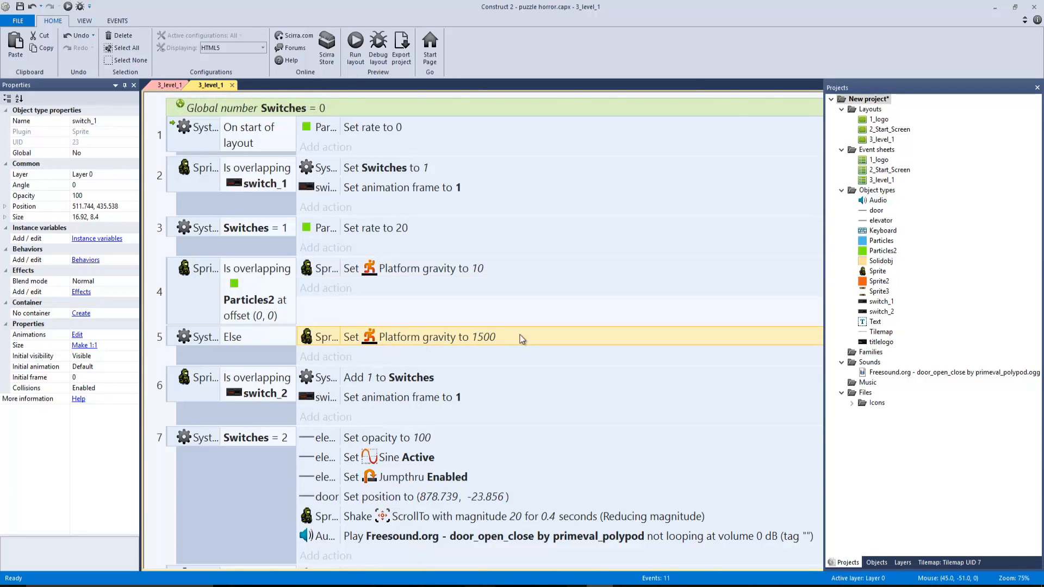
mouse_move(501, 343)
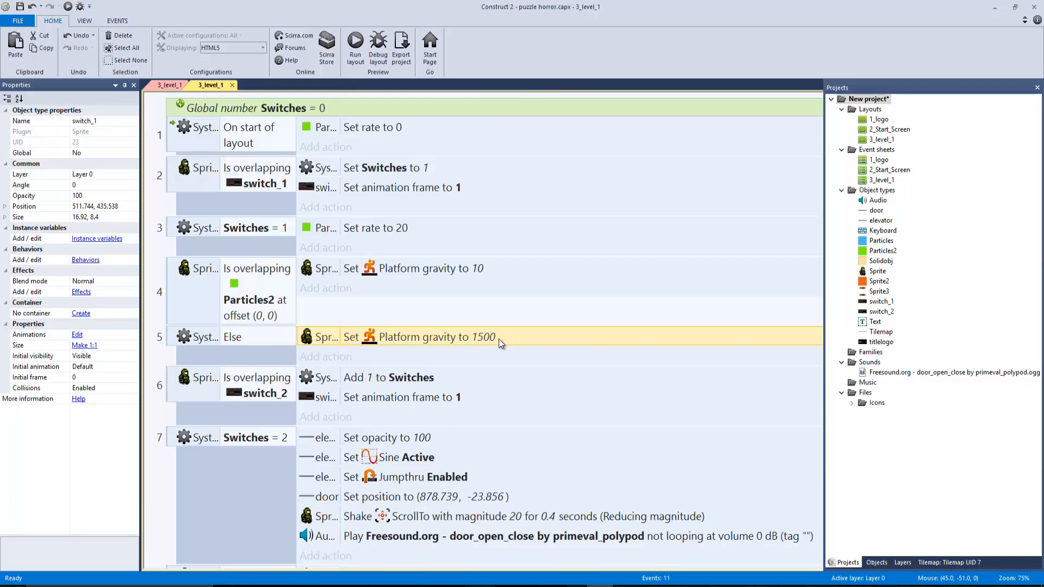
scroll(down, 3)
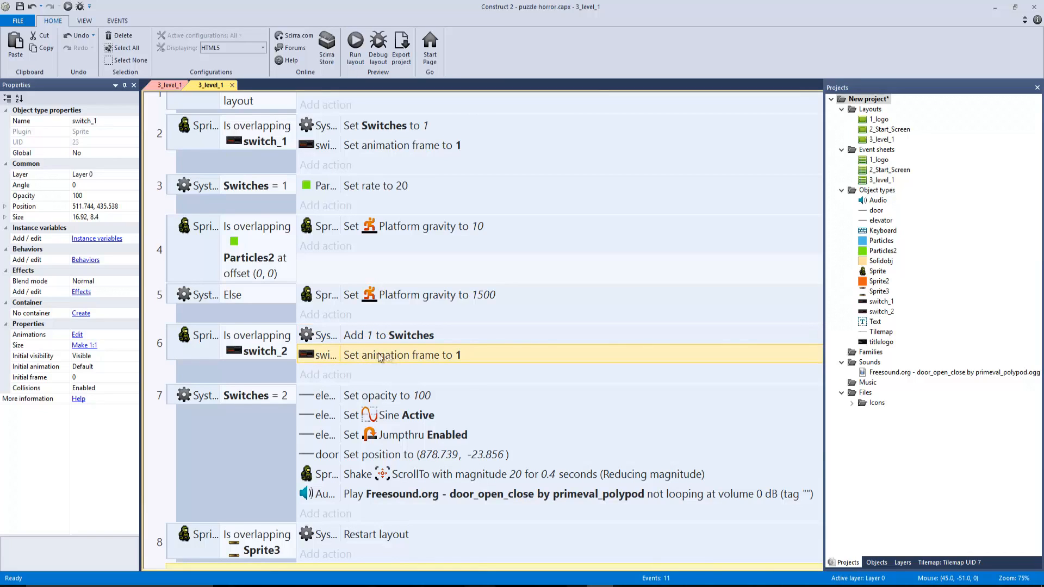
mouse_move(303, 358)
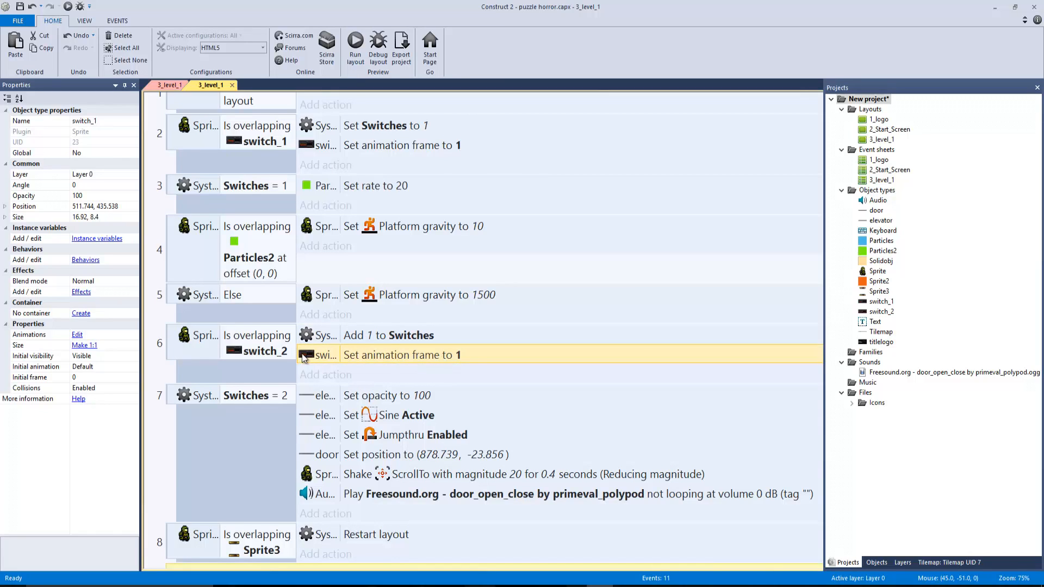
click(171, 85)
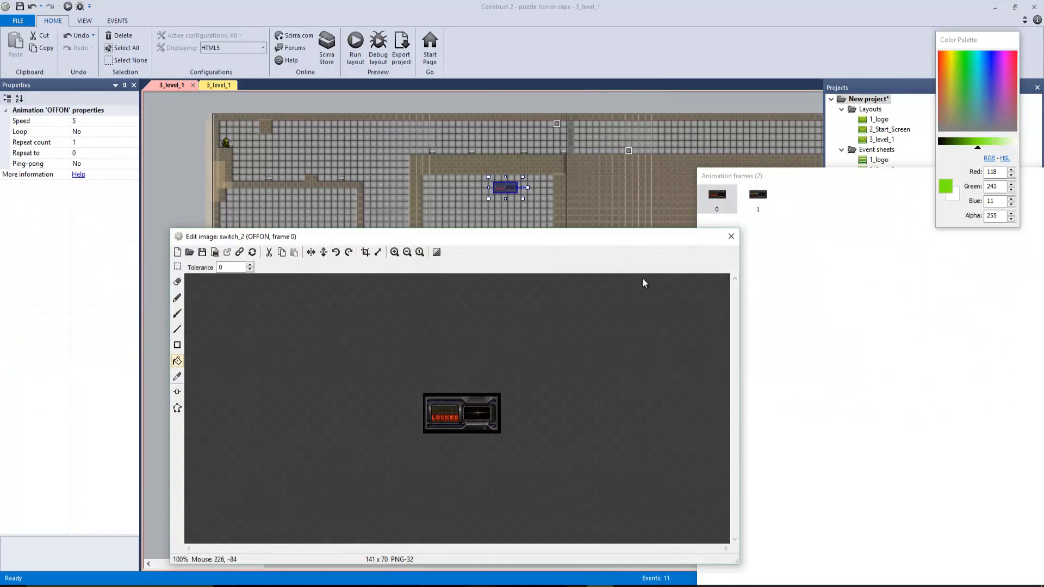
click(758, 195)
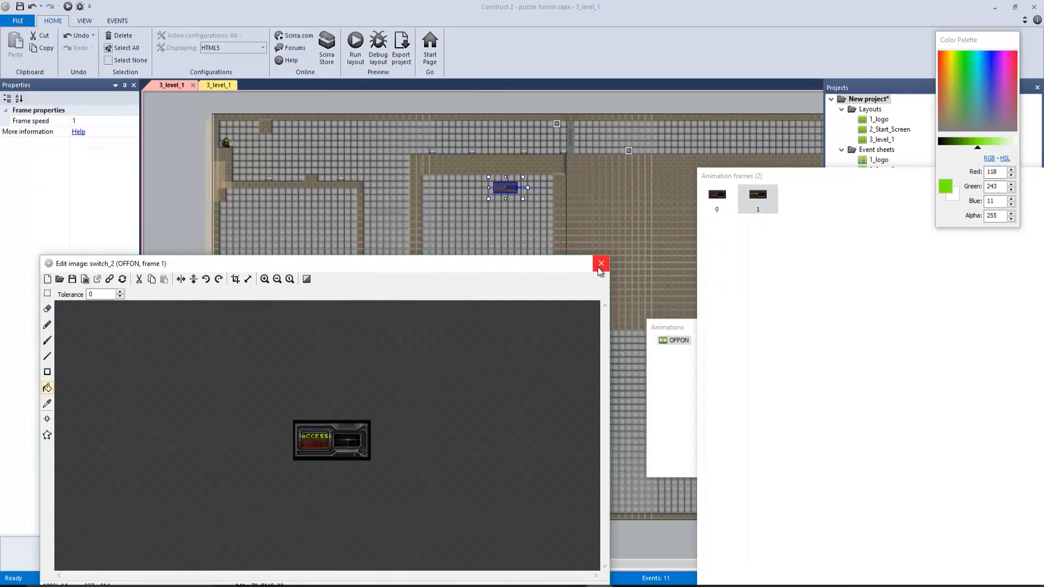
click(601, 264)
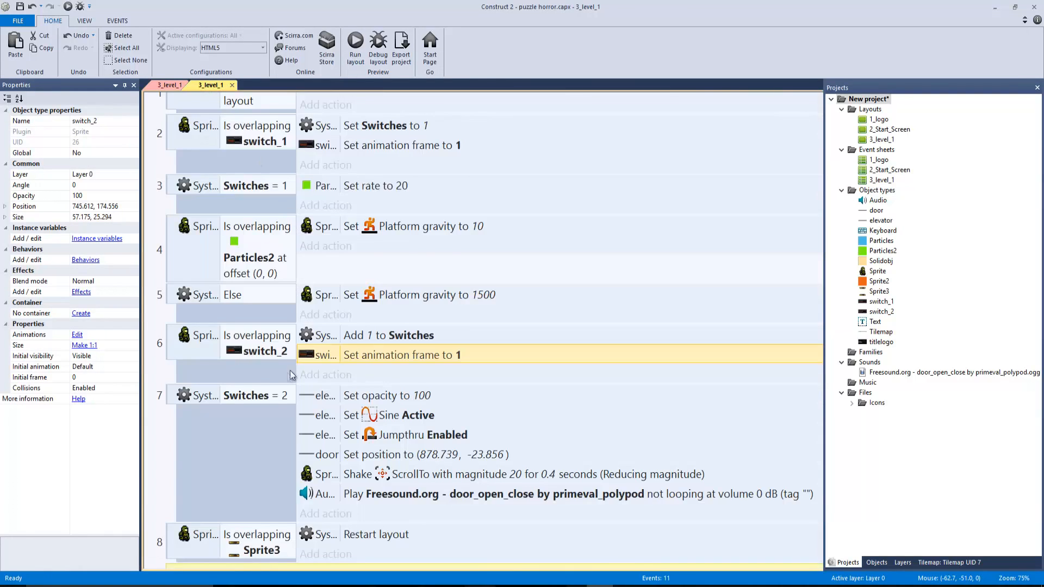
- Review the event sheet, select the elevator object and its Set Sine Active action in event 7
scroll(down, 3)
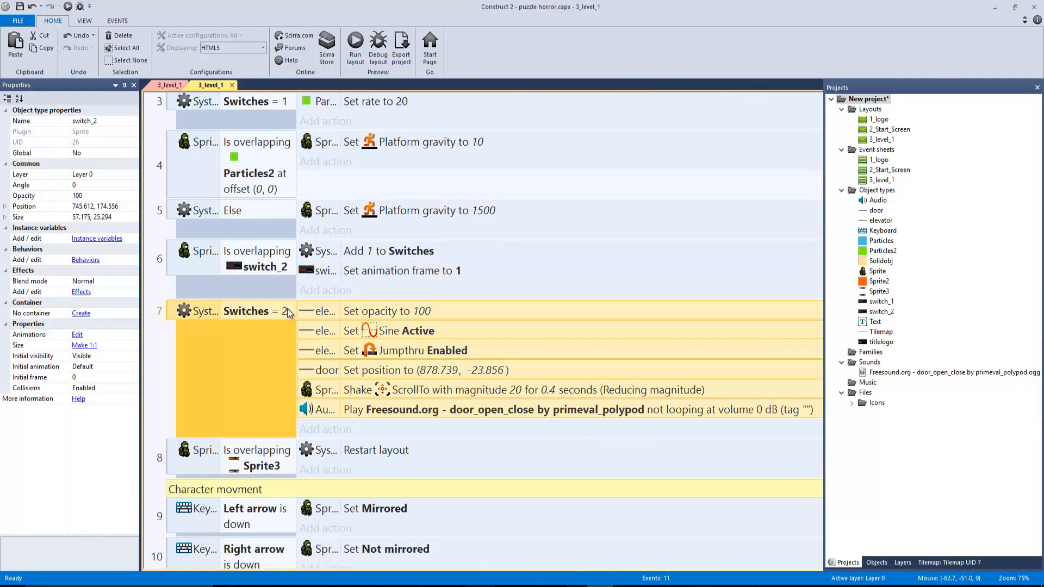
scroll(up, 3)
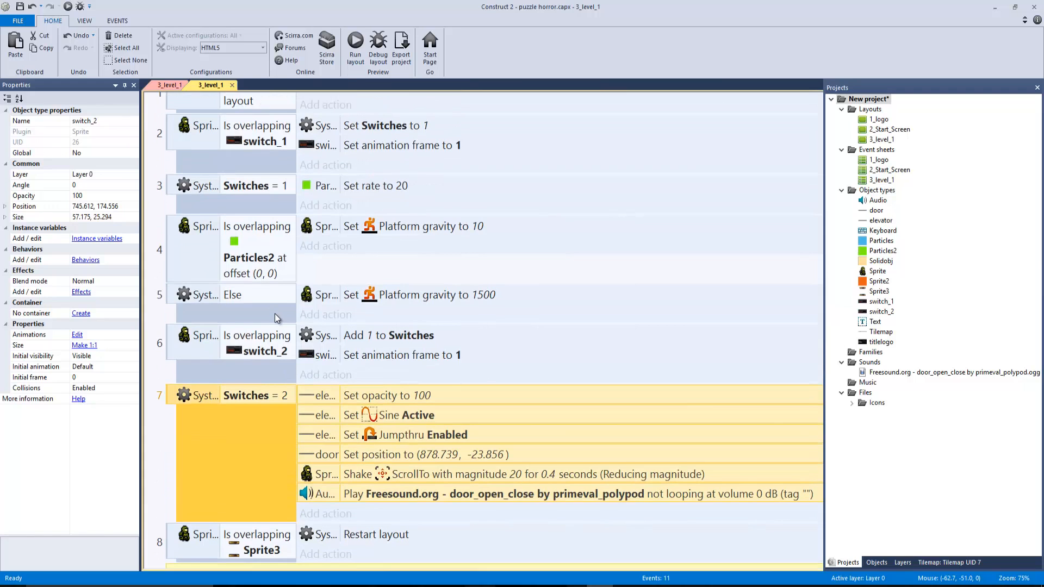
scroll(down, 3)
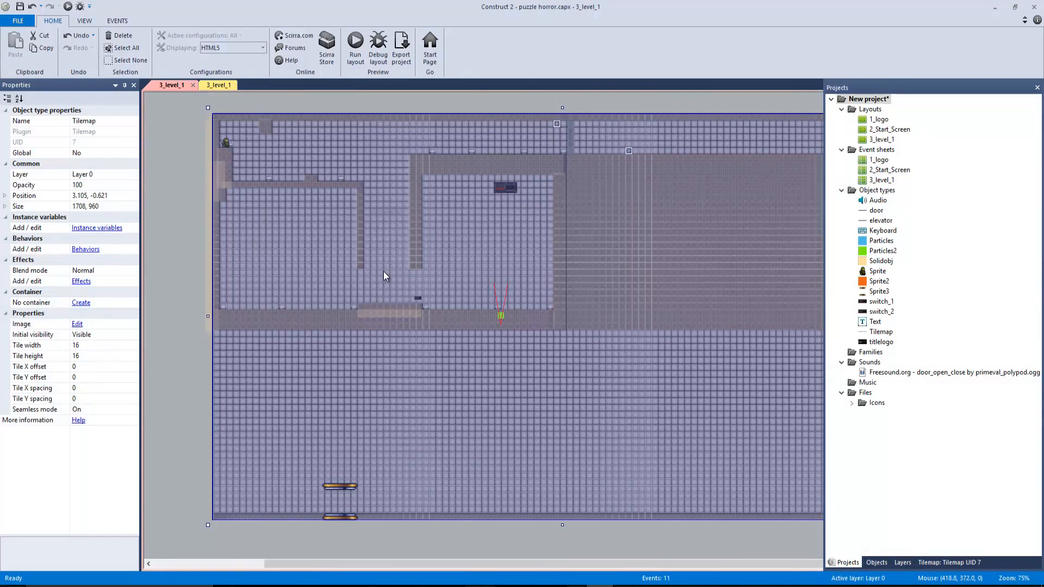
mouse_move(392, 212)
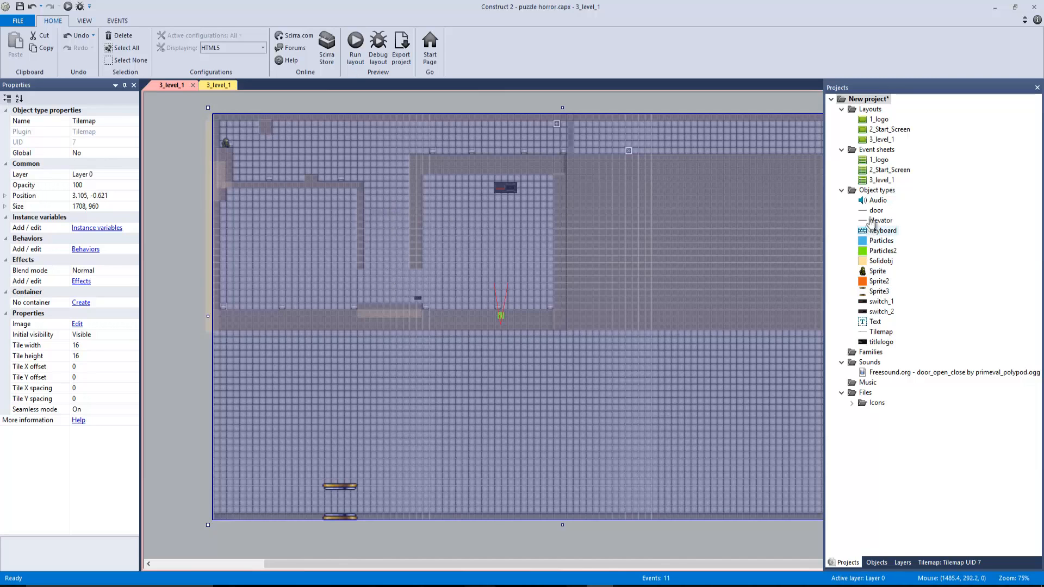
click(386, 212)
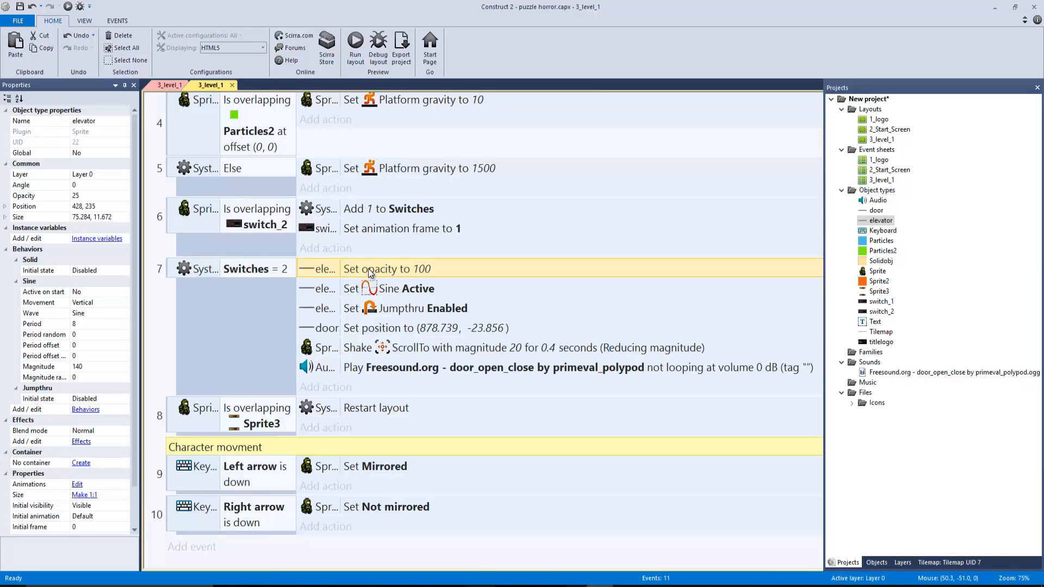
click(389, 288)
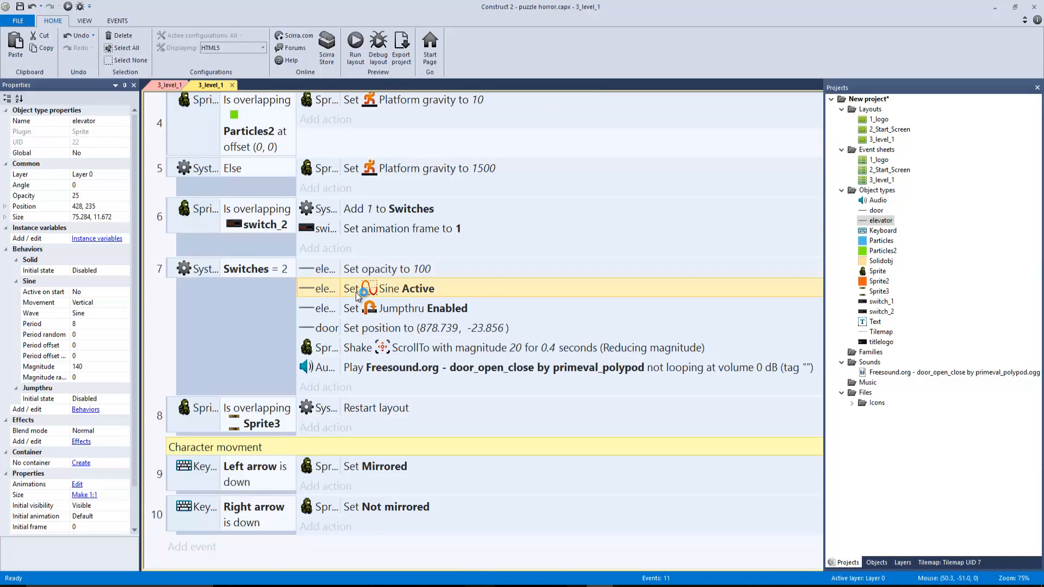
mouse_move(396, 294)
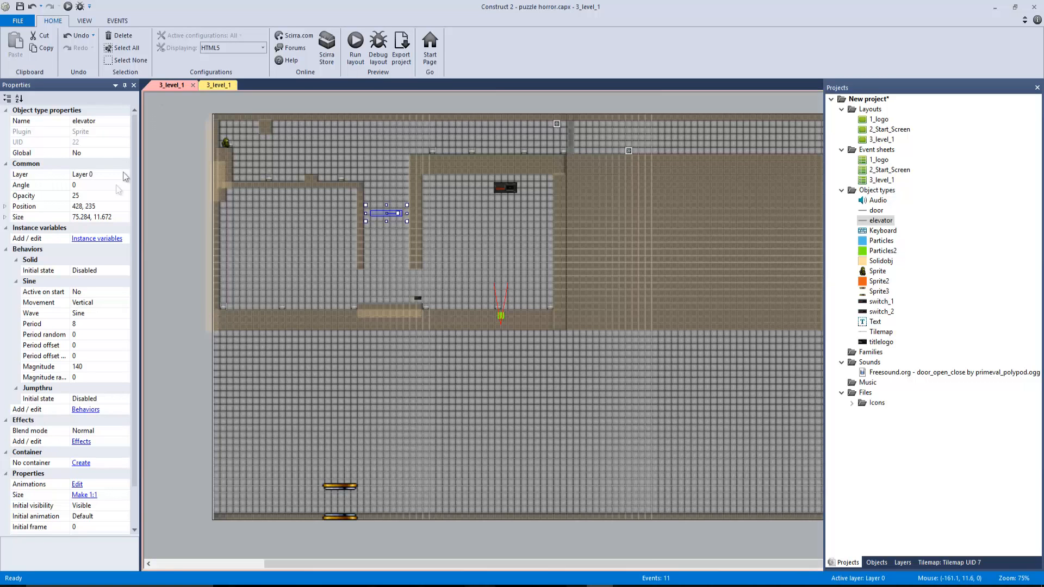
click(85, 410)
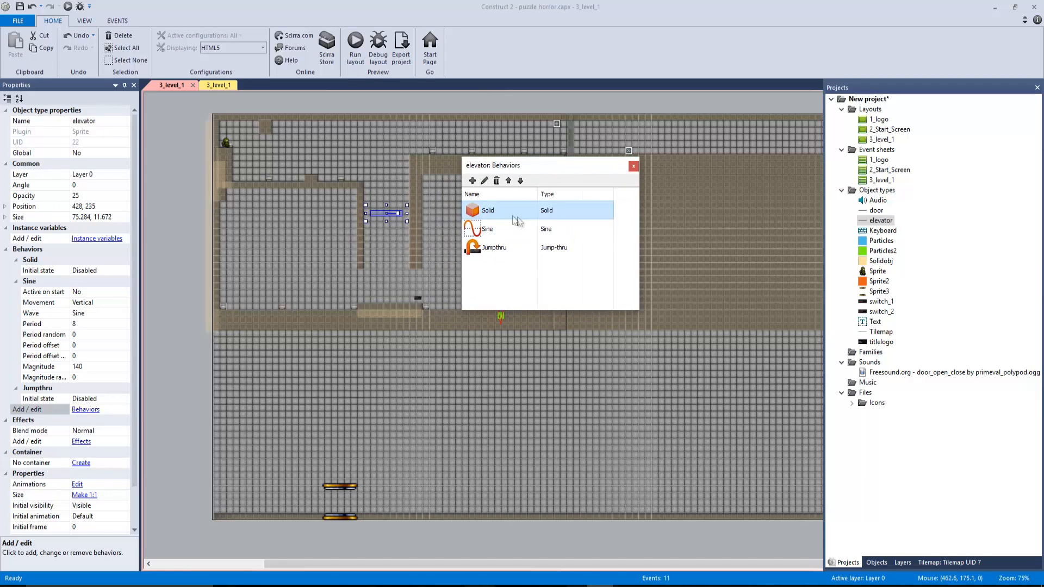
click(494, 247)
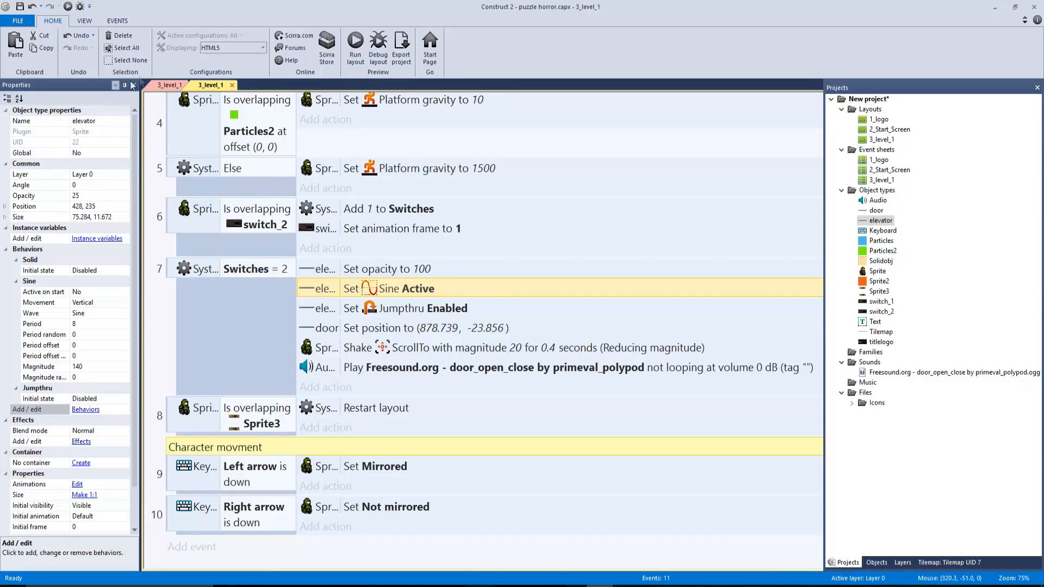
click(171, 85)
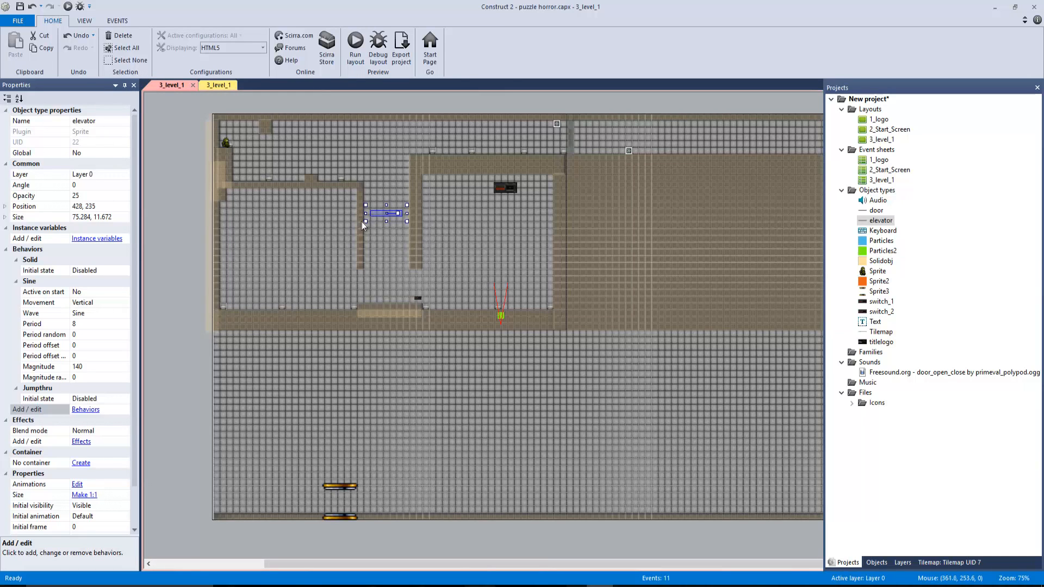
click(85, 410)
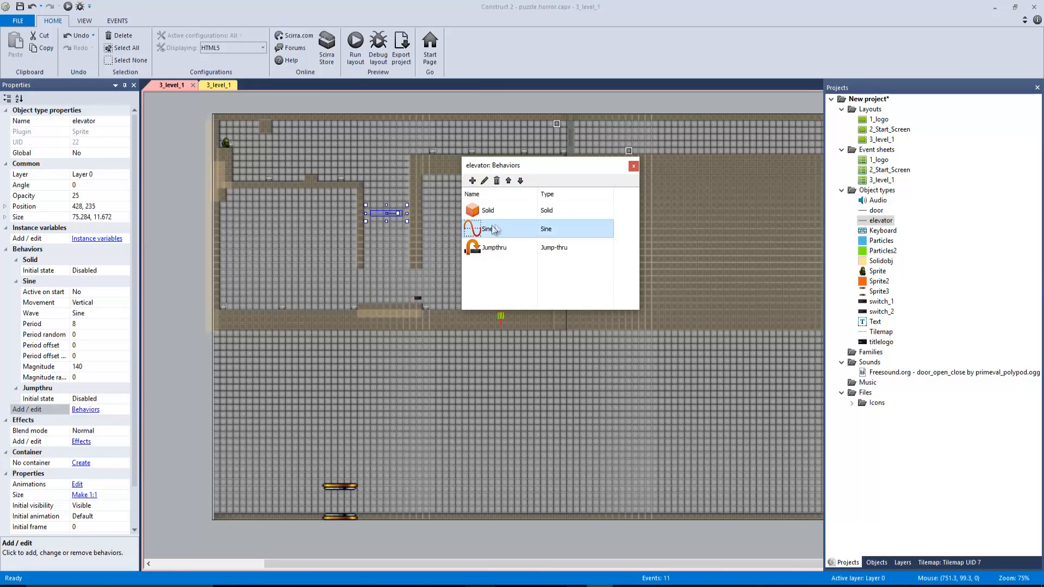
click(632, 165)
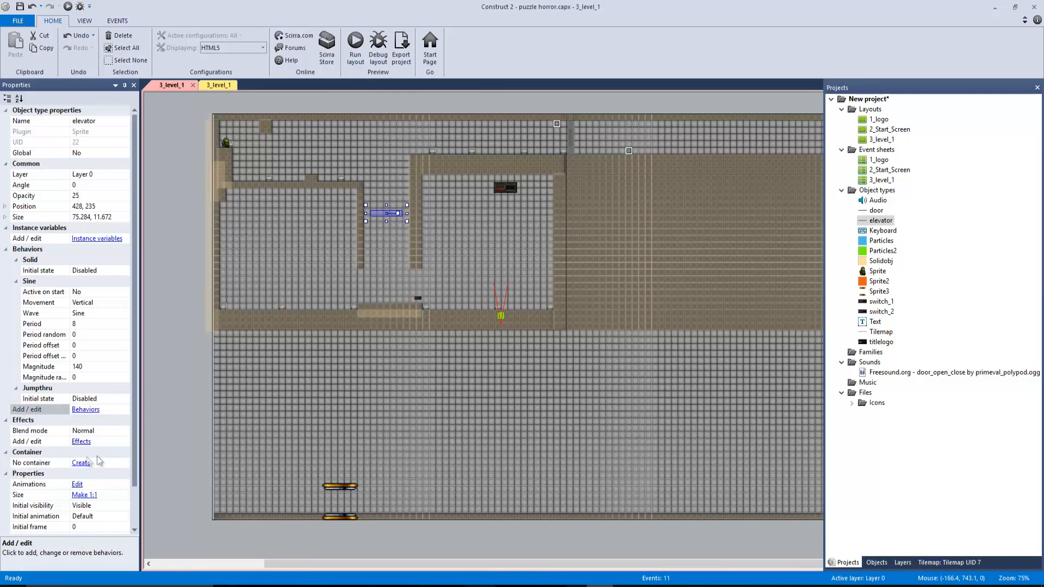
scroll(down, 3)
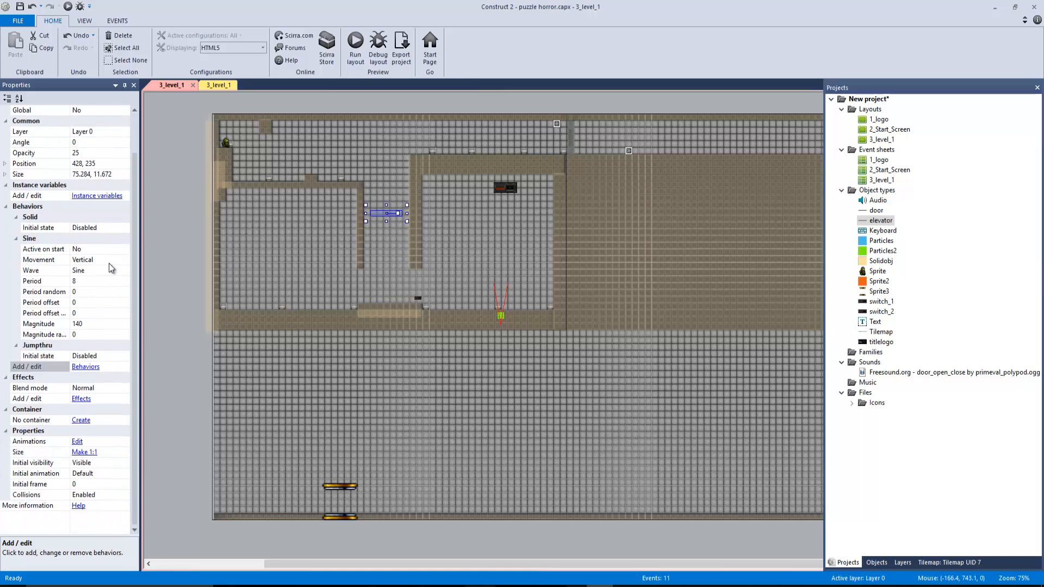
click(85, 227)
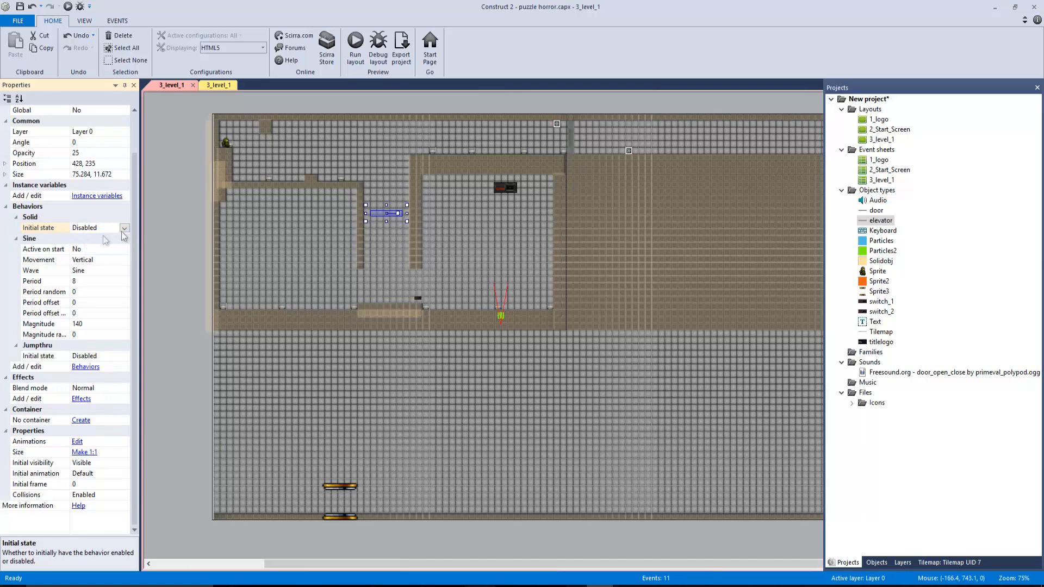
click(97, 228)
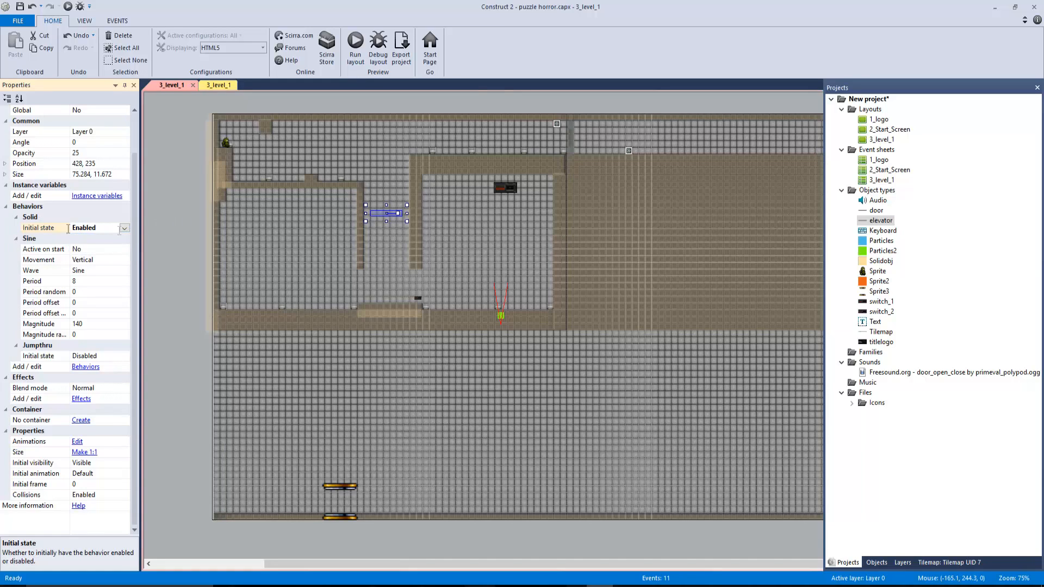
click(124, 228)
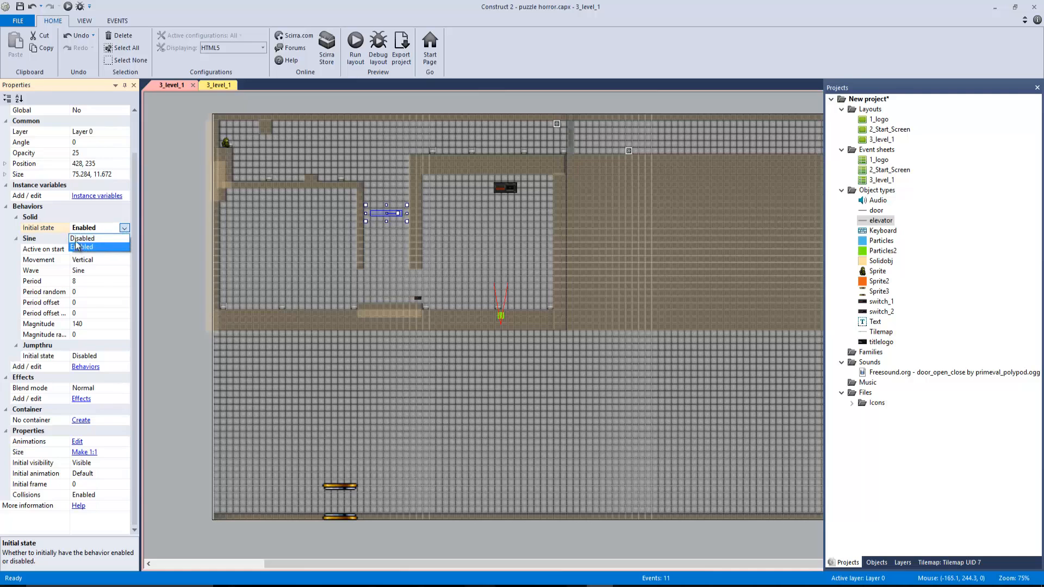
click(82, 239)
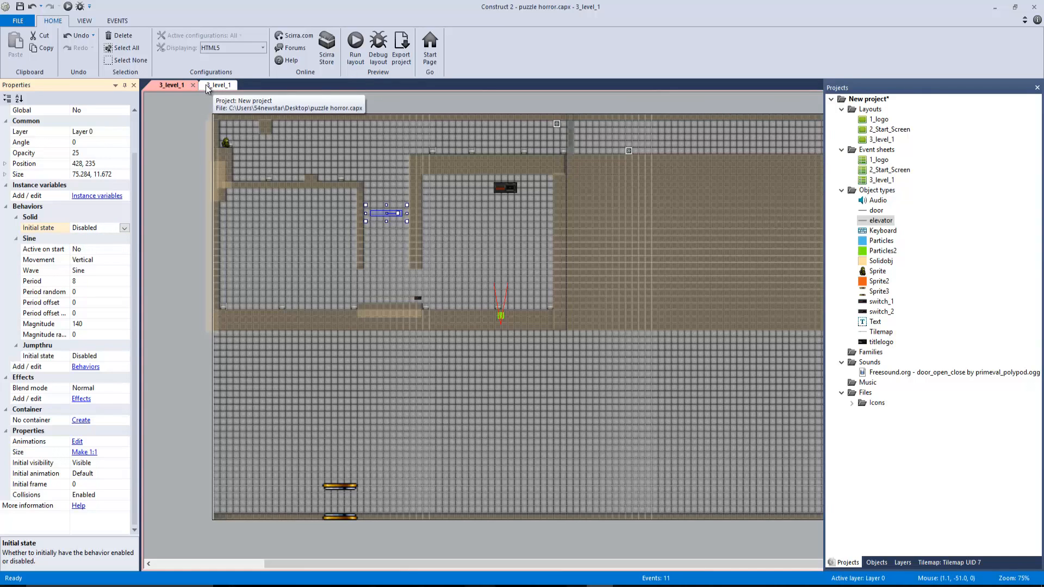
click(214, 85)
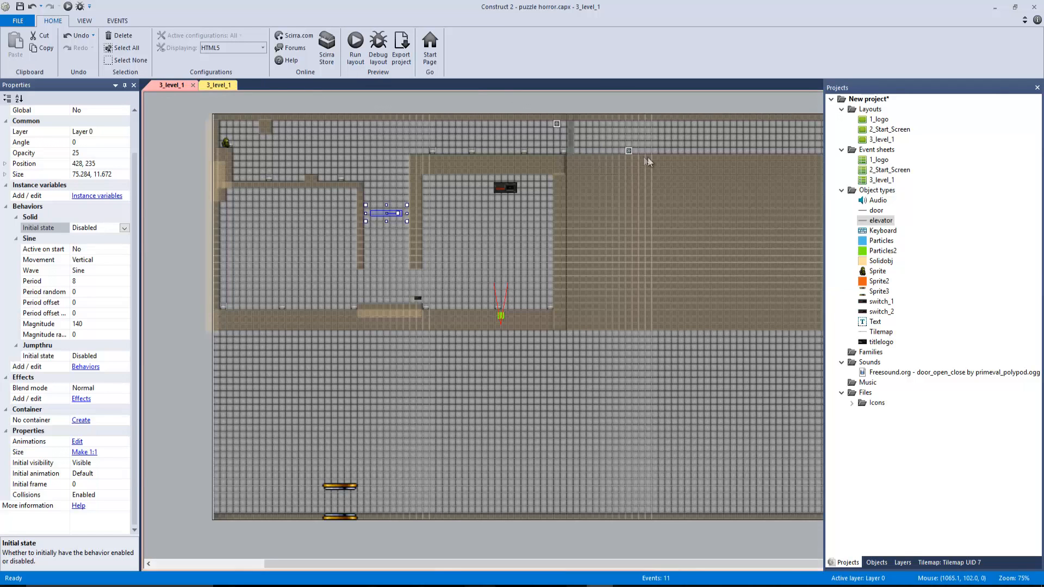
click(569, 112)
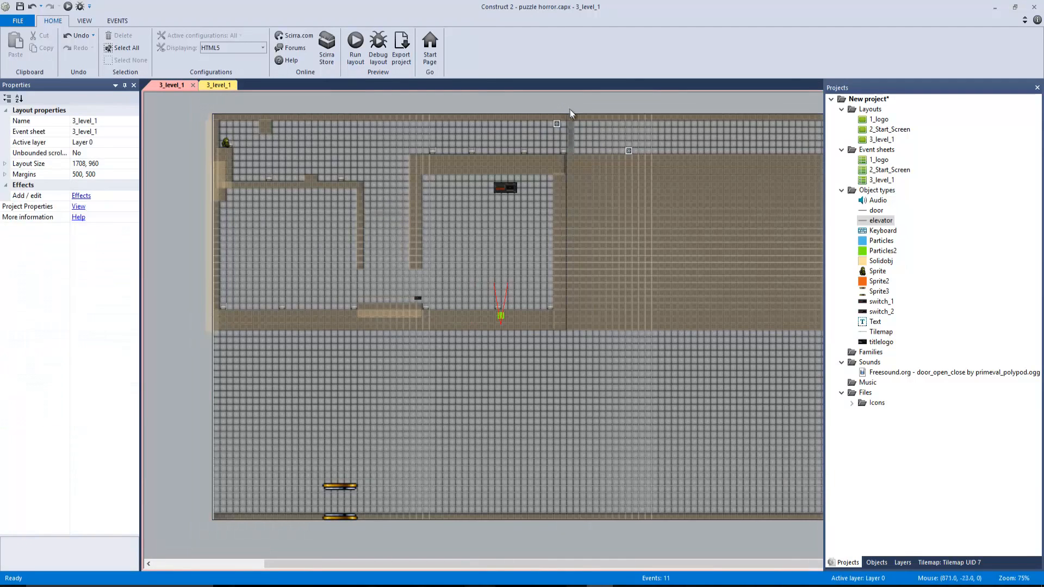
- Select the door at the top of the level and return to the 3_level_1 event sheet
click(570, 110)
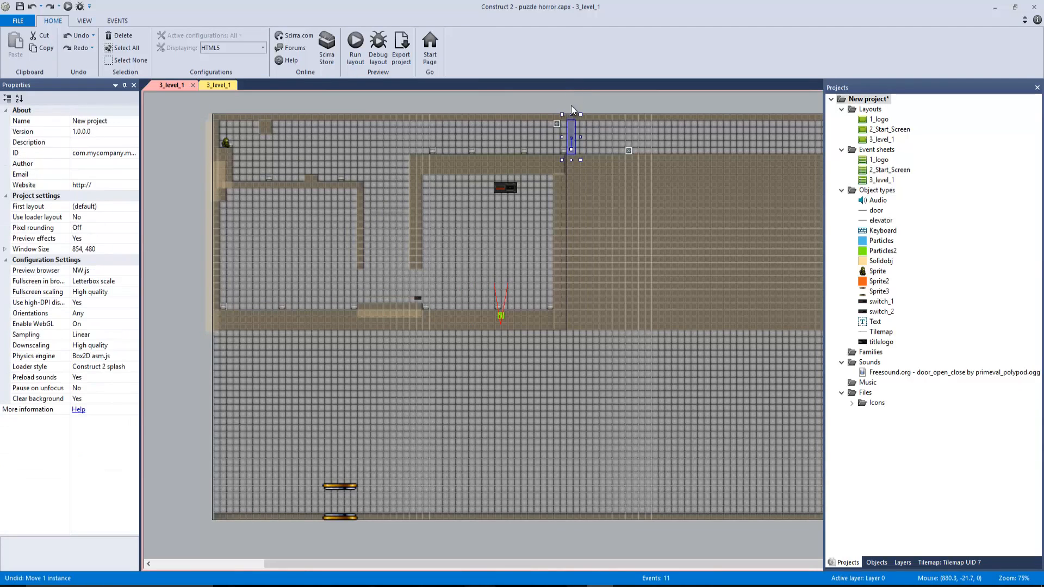
click(214, 85)
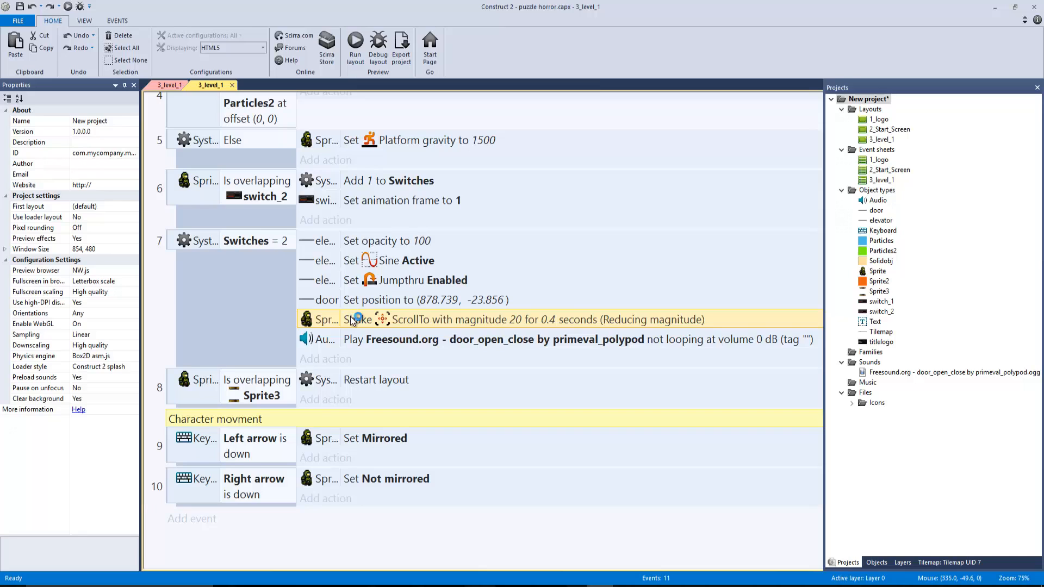
click(433, 339)
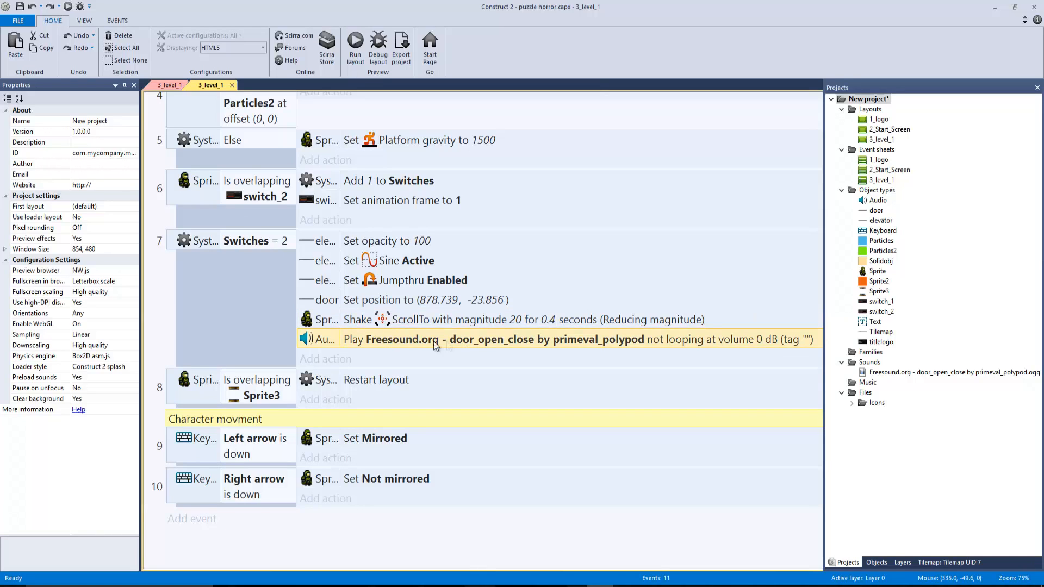
mouse_move(358, 350)
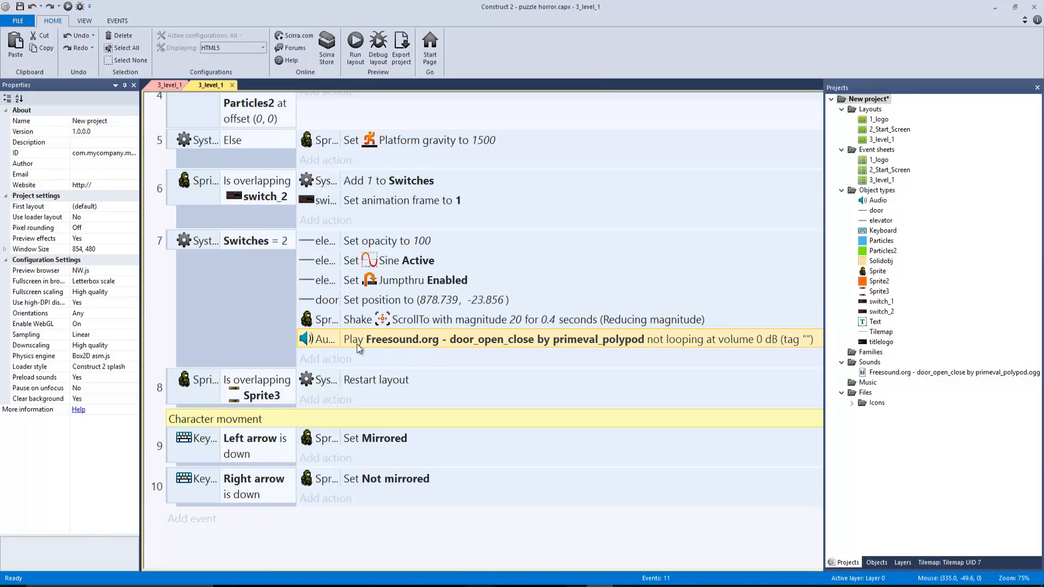
mouse_move(563, 353)
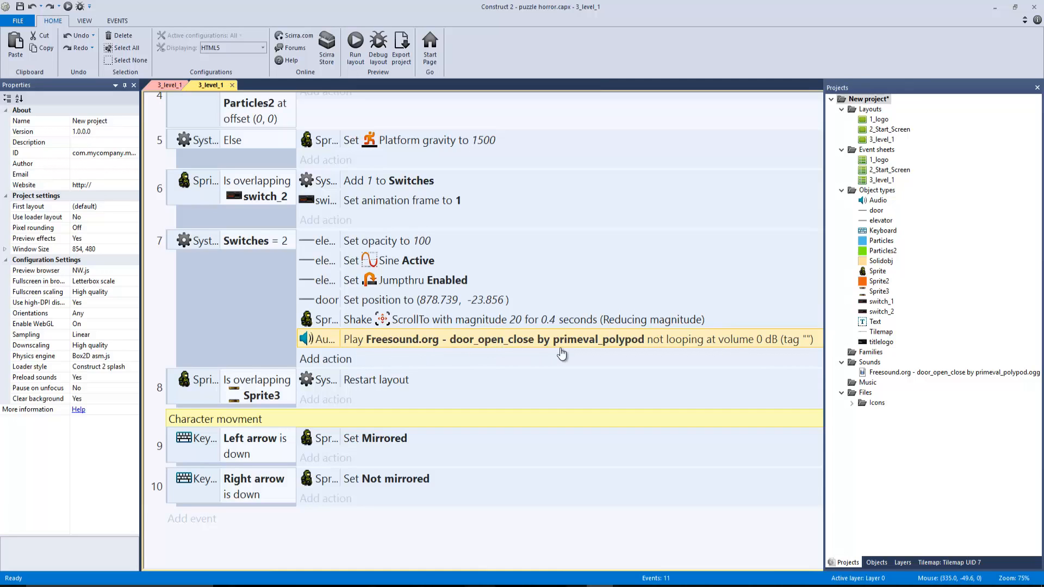
mouse_move(538, 351)
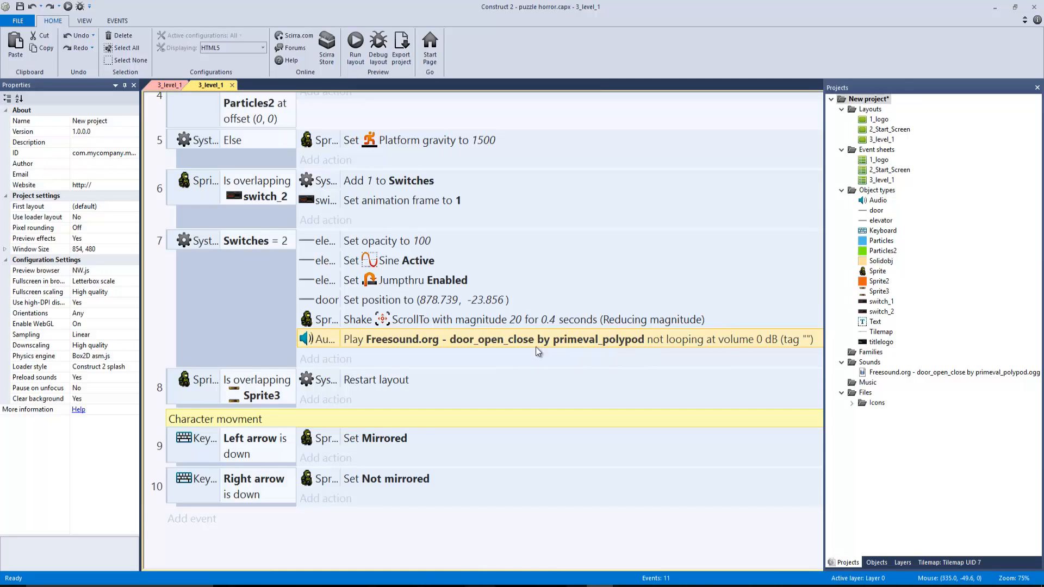
mouse_move(521, 347)
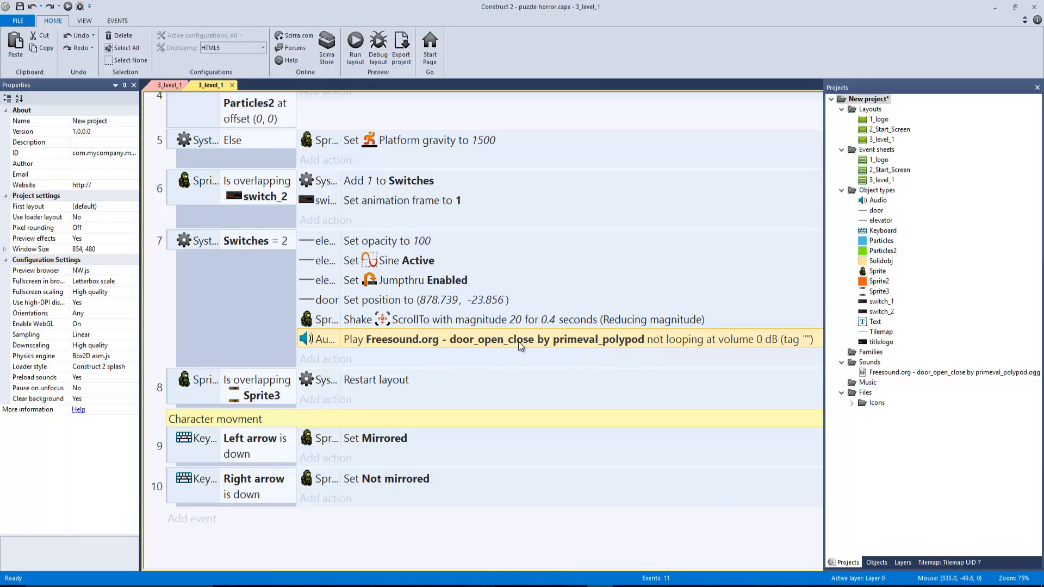
mouse_move(508, 332)
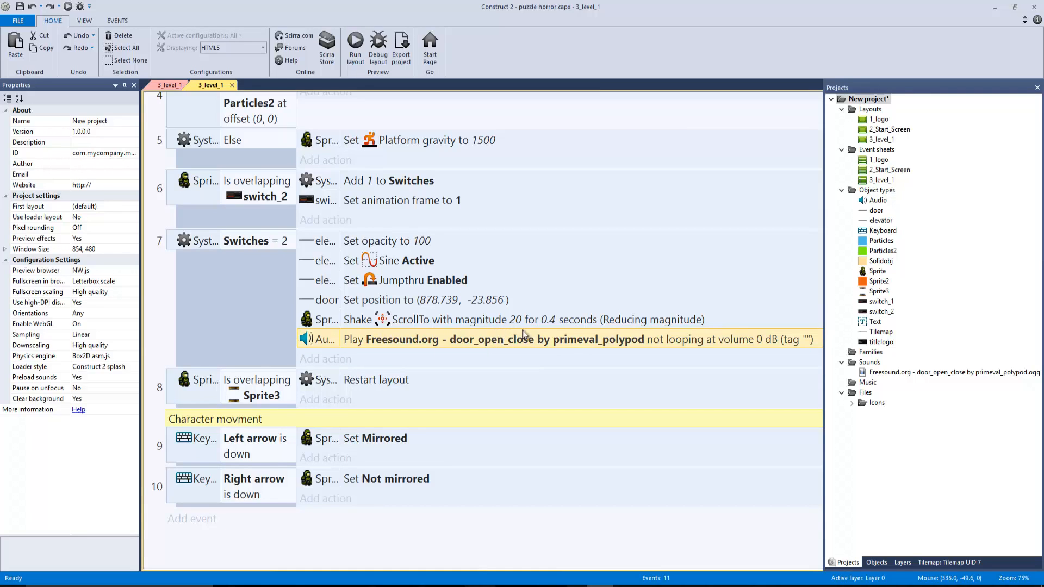
right_click(867, 361)
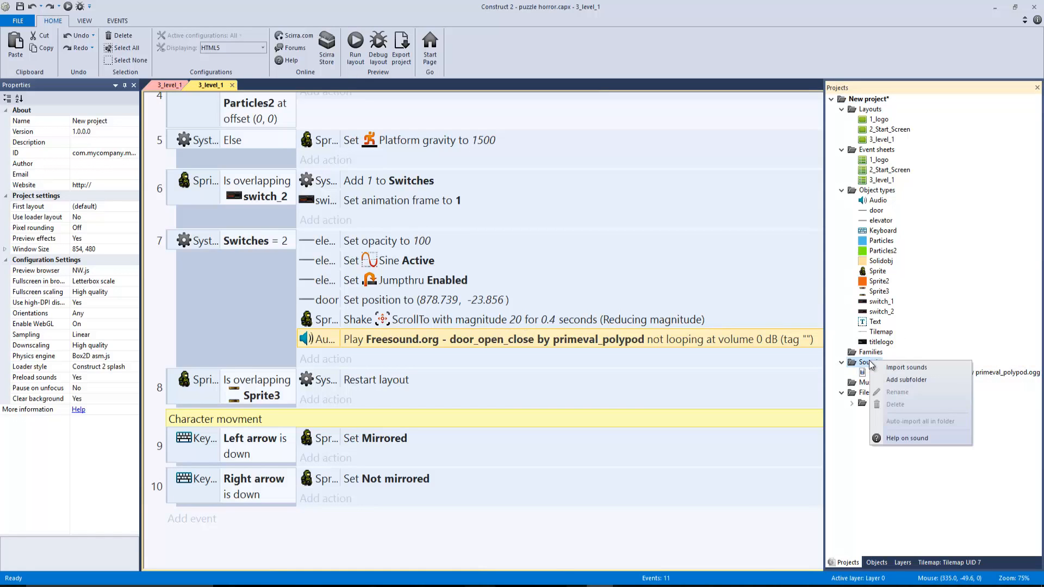
click(906, 367)
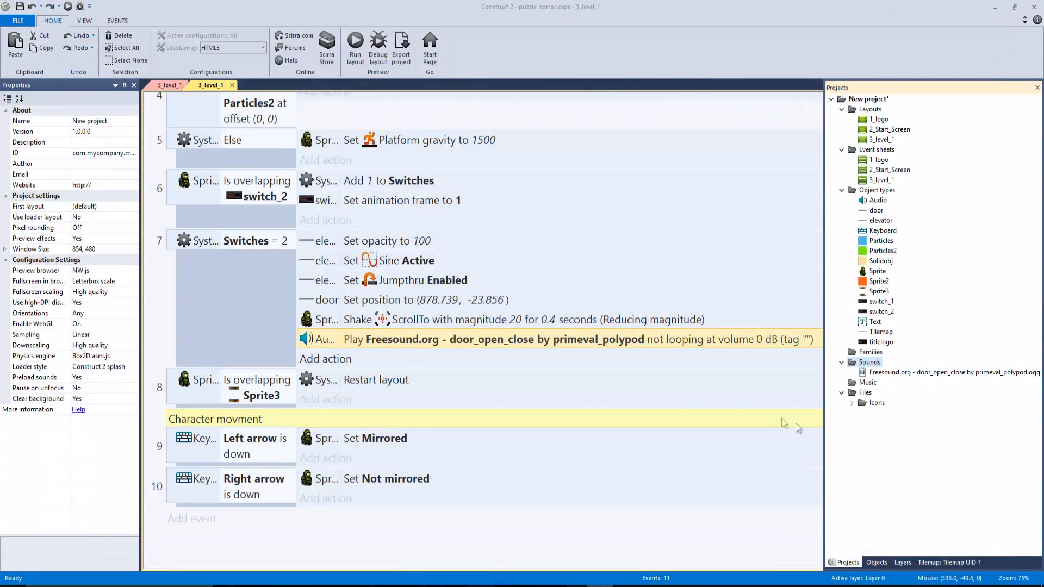
click(257, 387)
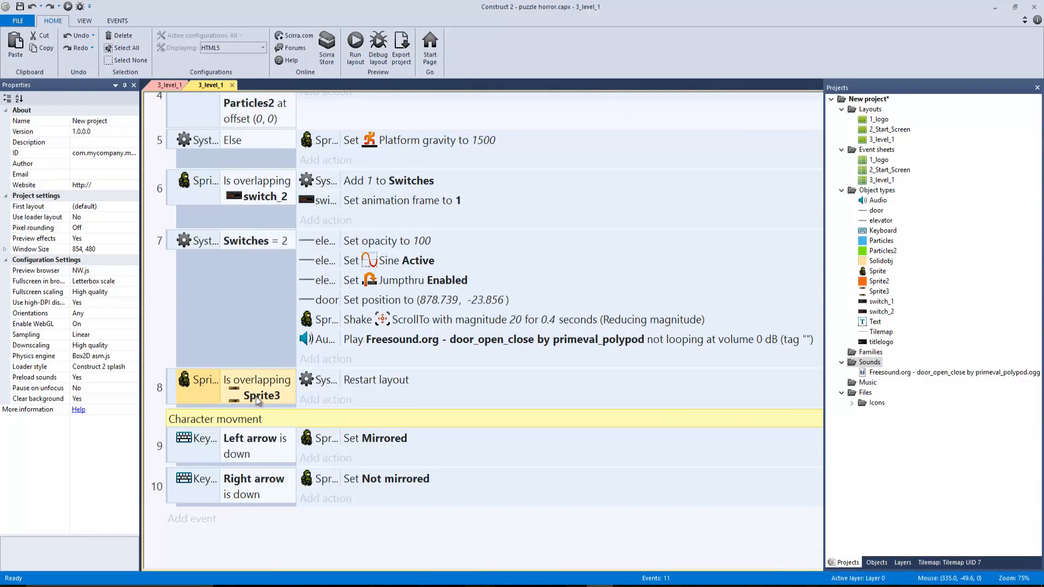
- Inspect the Sprite3 teleporter on the level 1 layout, check its events, and return to the layout
click(170, 85)
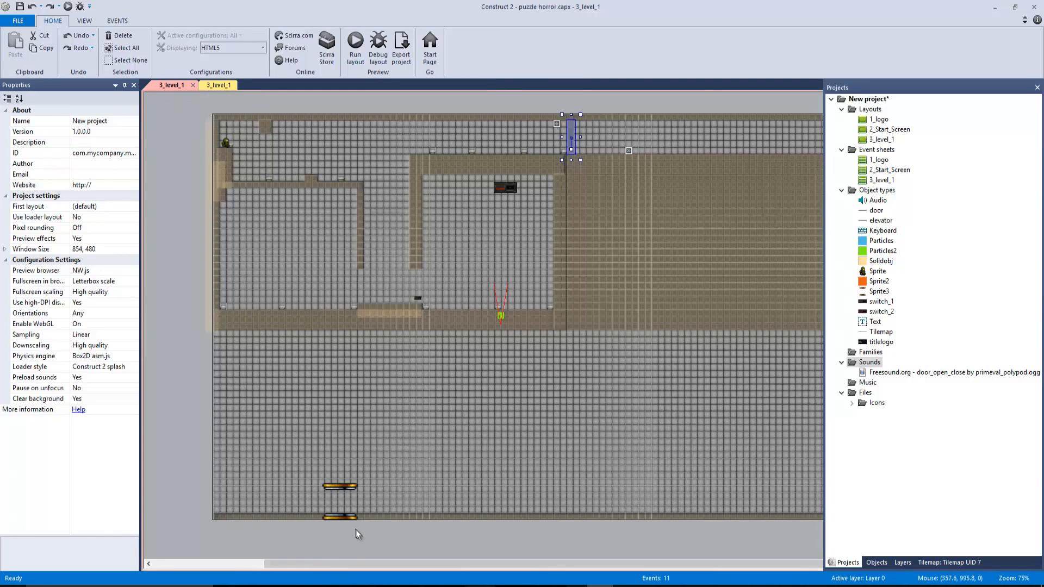
click(339, 501)
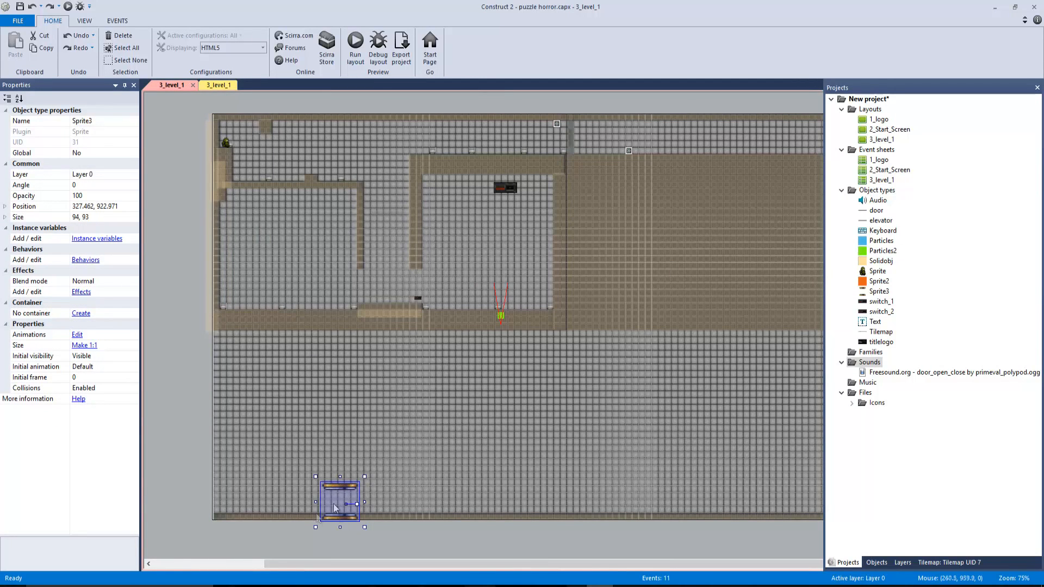
click(214, 85)
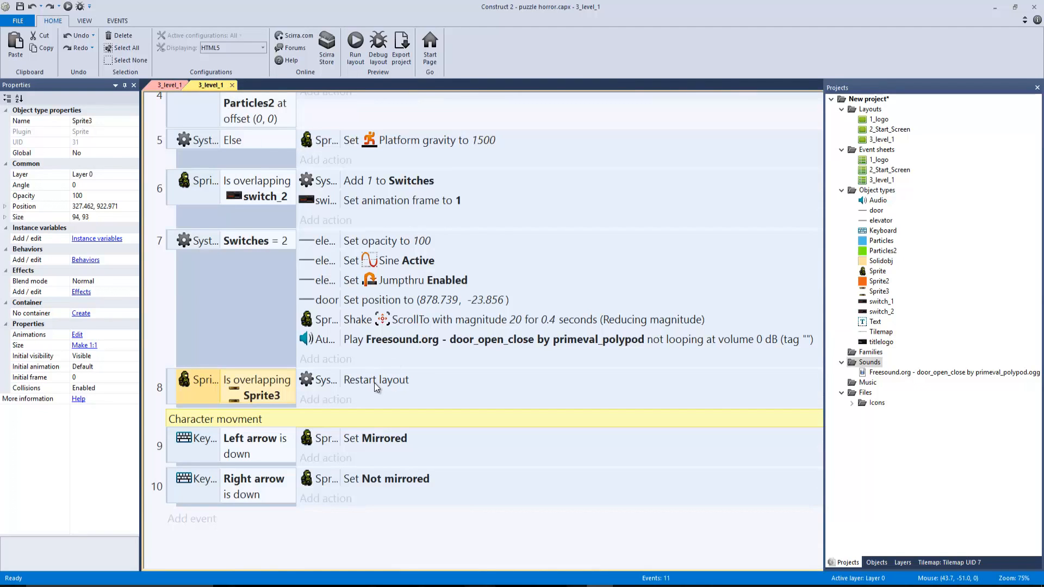
mouse_move(221, 468)
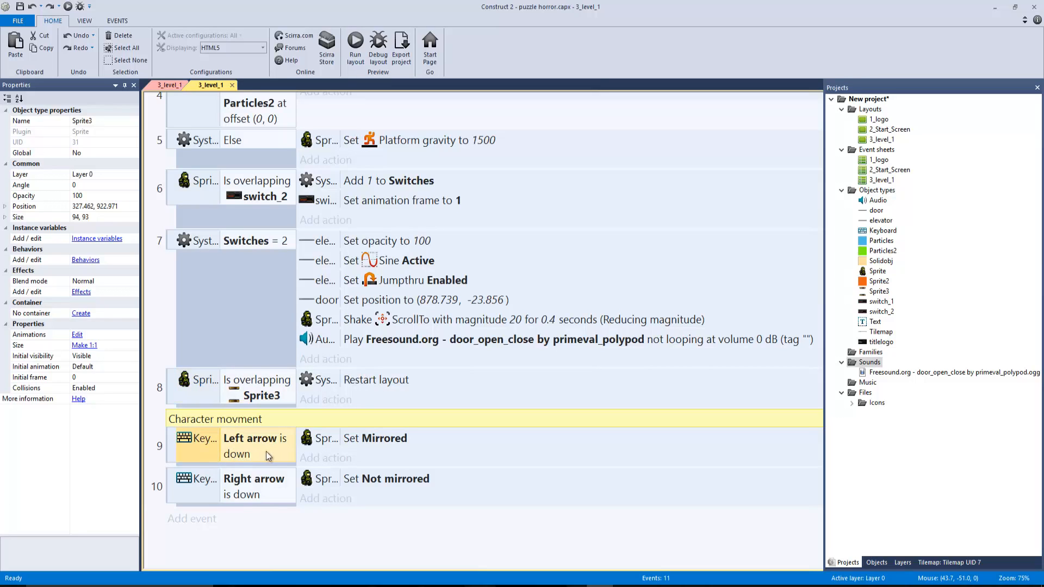
mouse_move(285, 448)
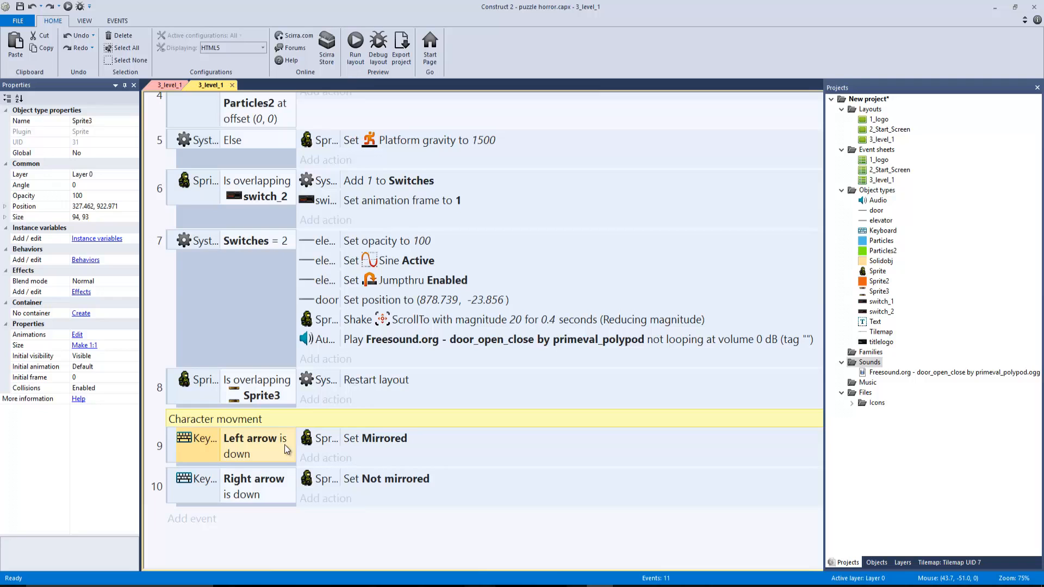
mouse_move(275, 400)
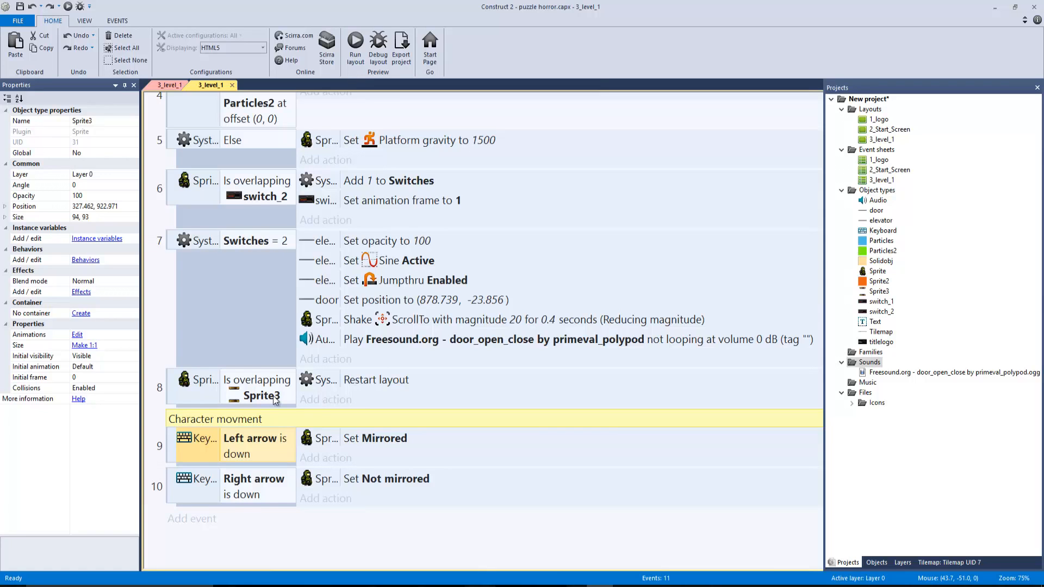
click(170, 85)
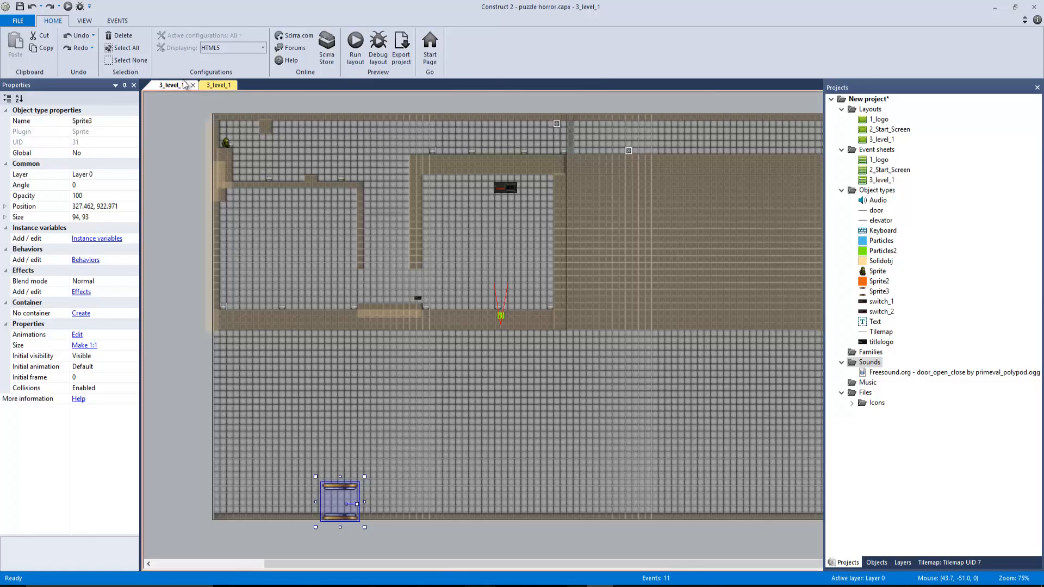
click(354, 46)
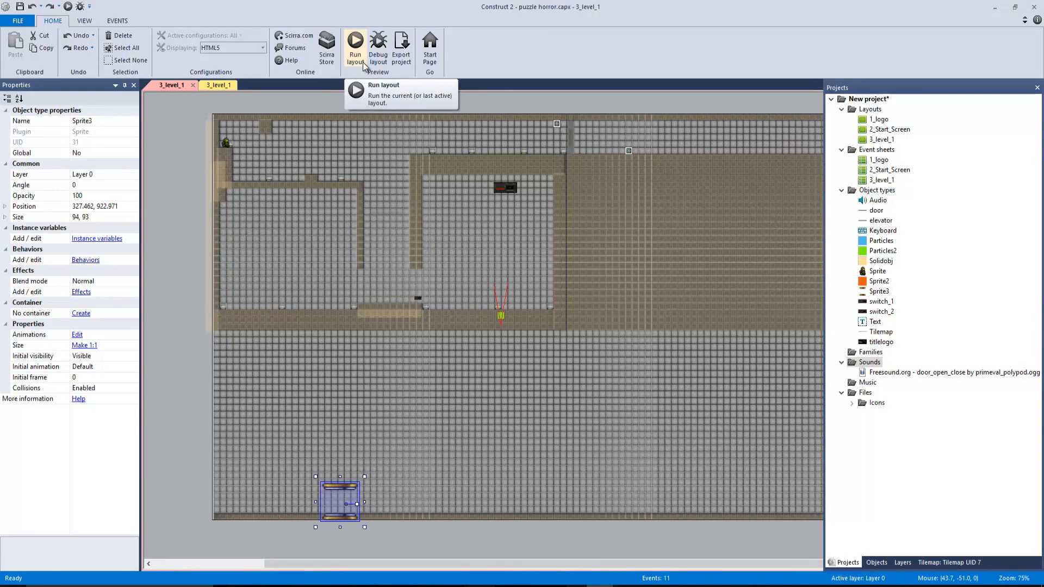
click(355, 47)
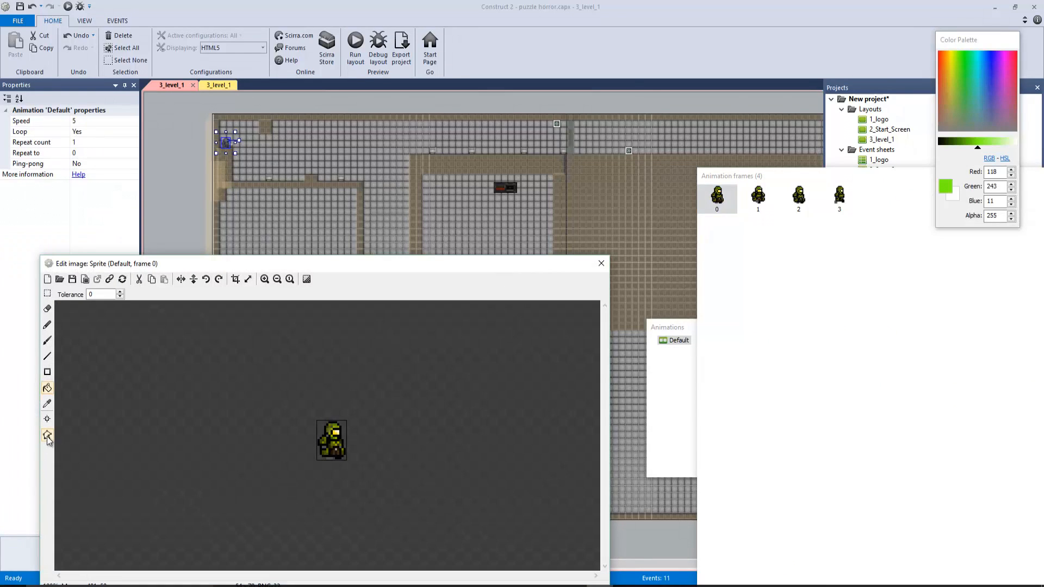
click(46, 434)
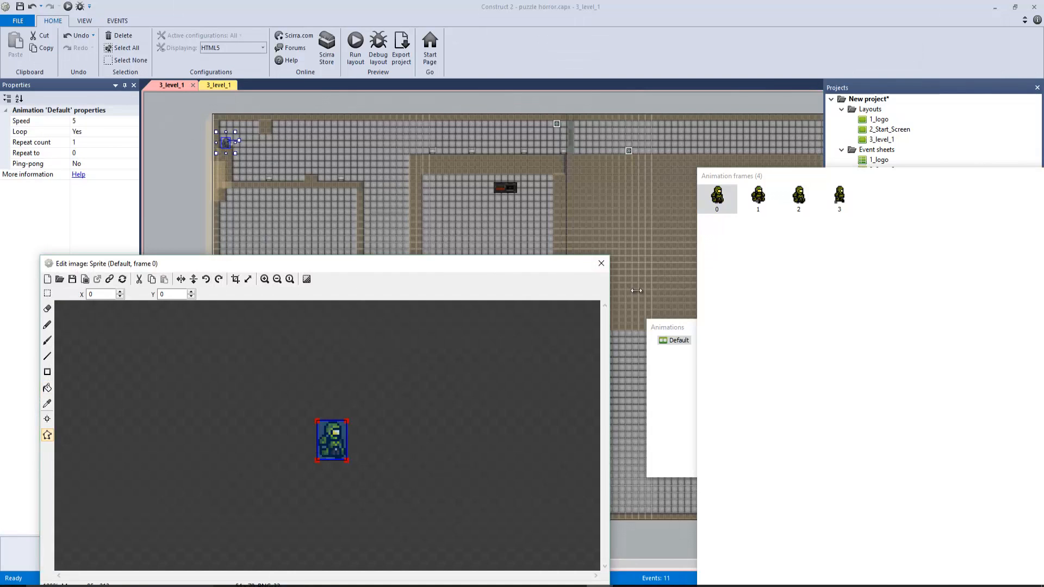
click(601, 263)
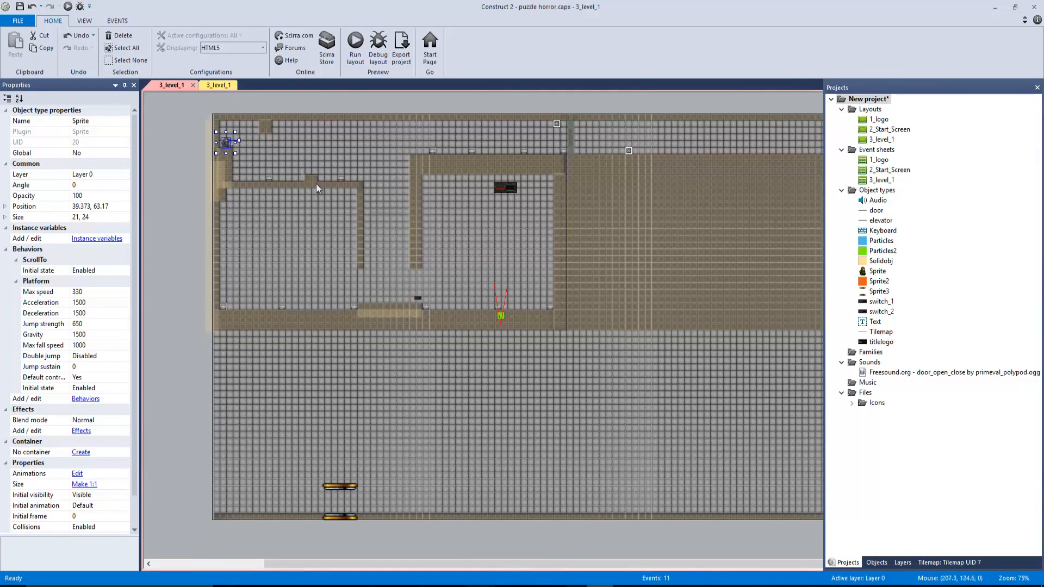
mouse_move(223, 98)
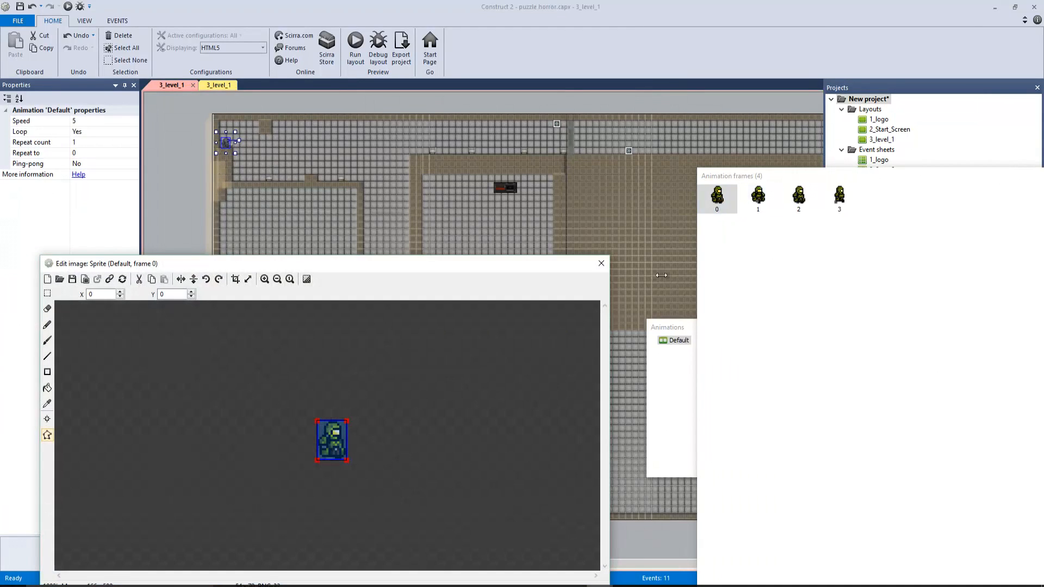
click(601, 263)
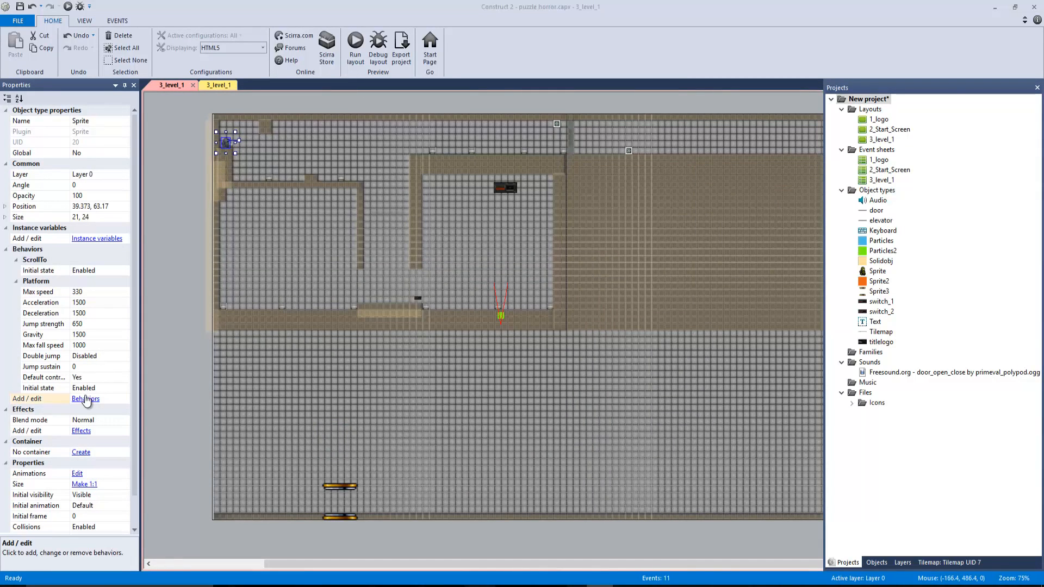
click(85, 398)
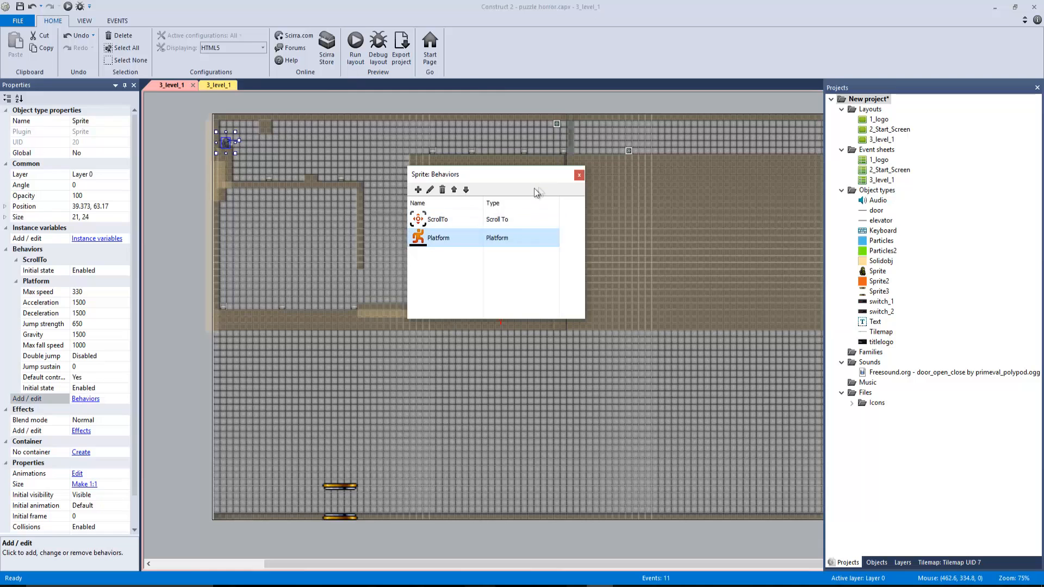
click(578, 174)
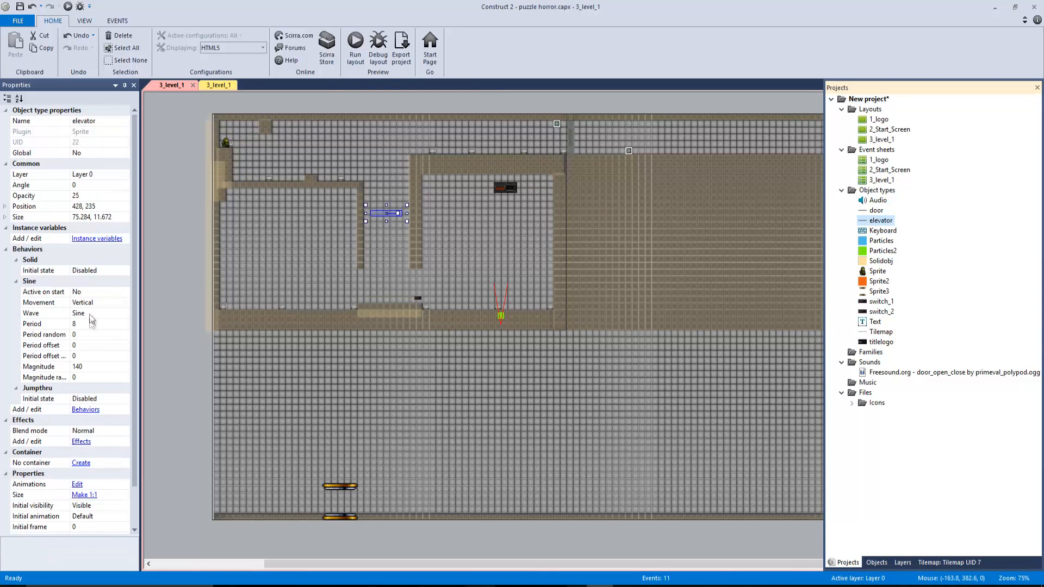
click(84, 409)
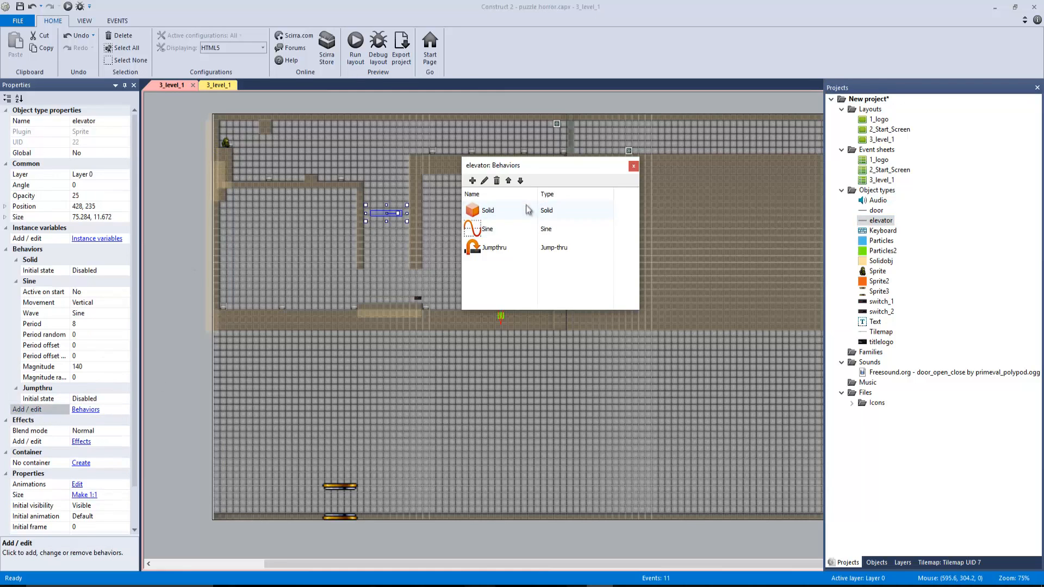
click(499, 228)
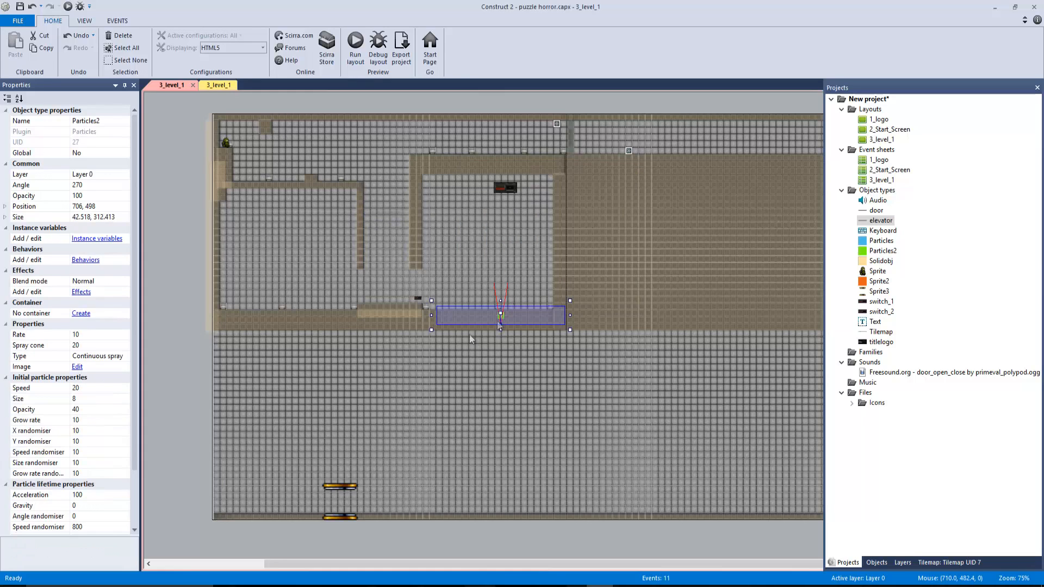
mouse_move(509, 322)
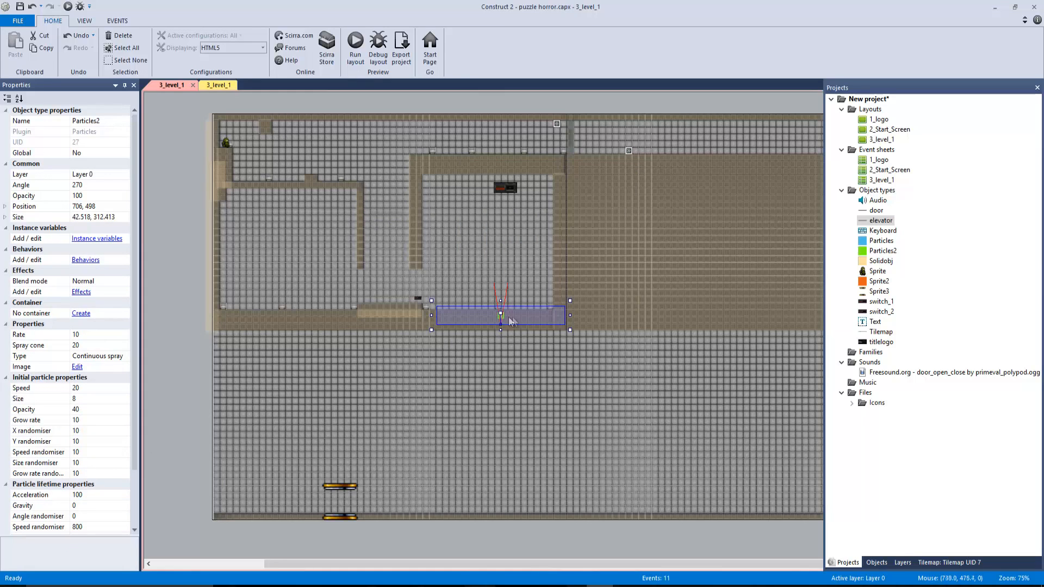
click(78, 367)
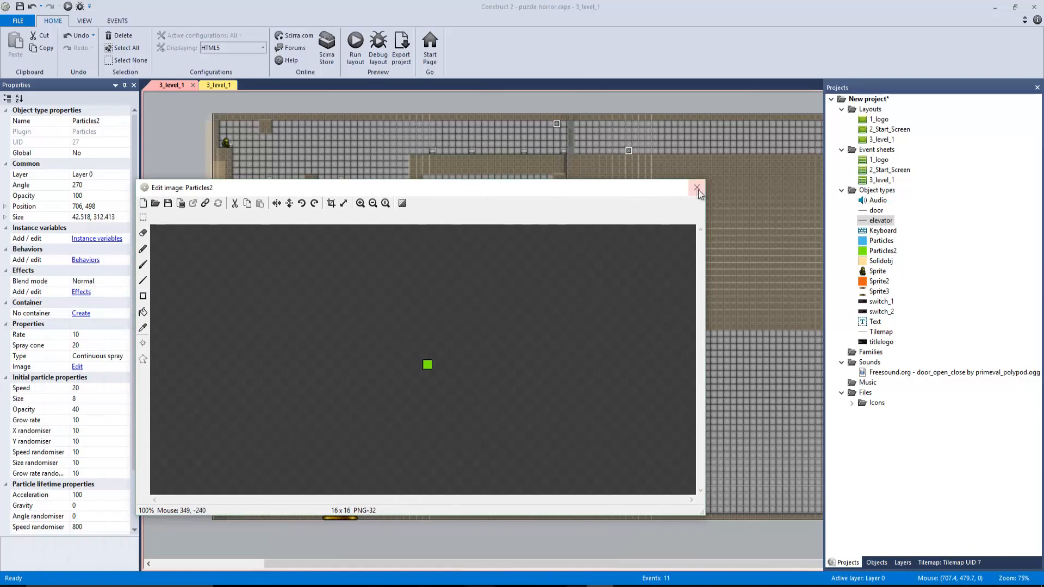
click(697, 189)
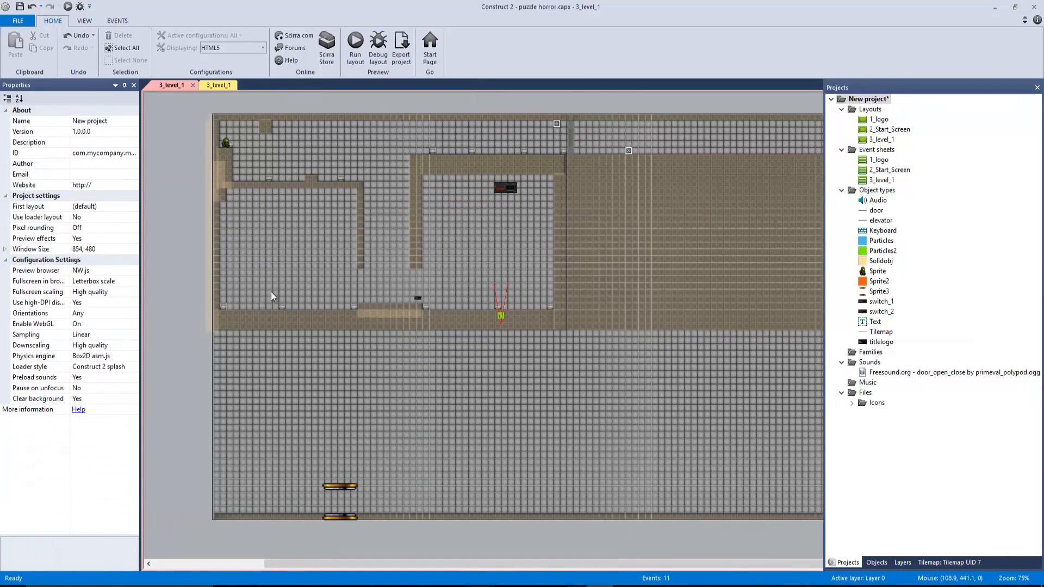
mouse_move(878, 305)
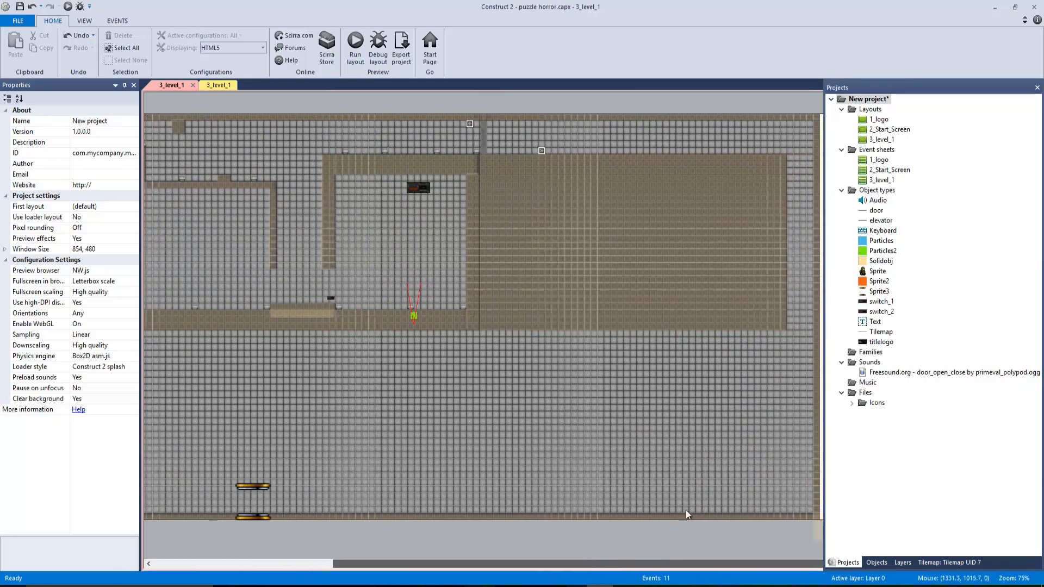
mouse_move(688, 345)
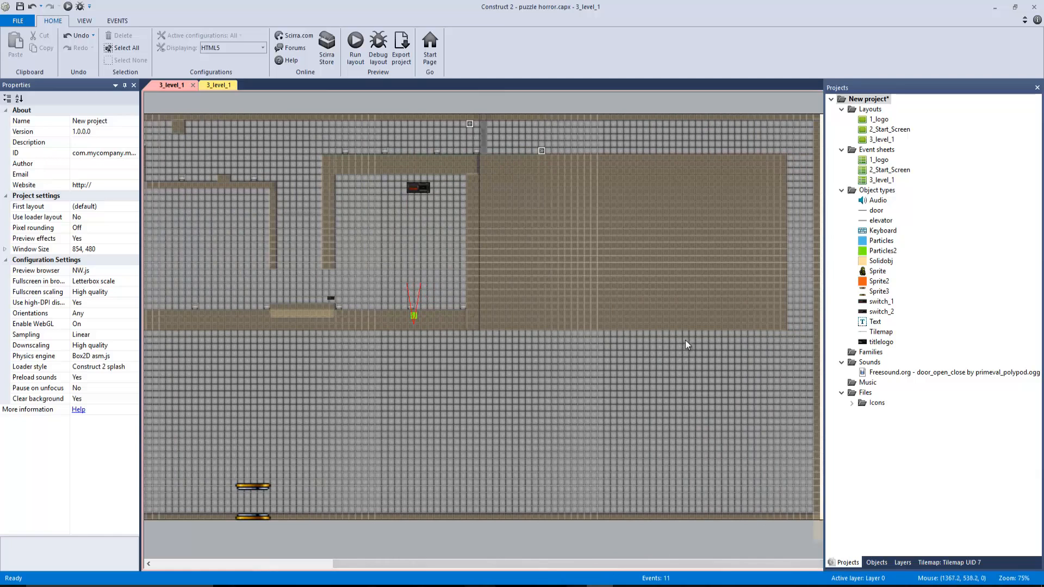
mouse_move(476, 349)
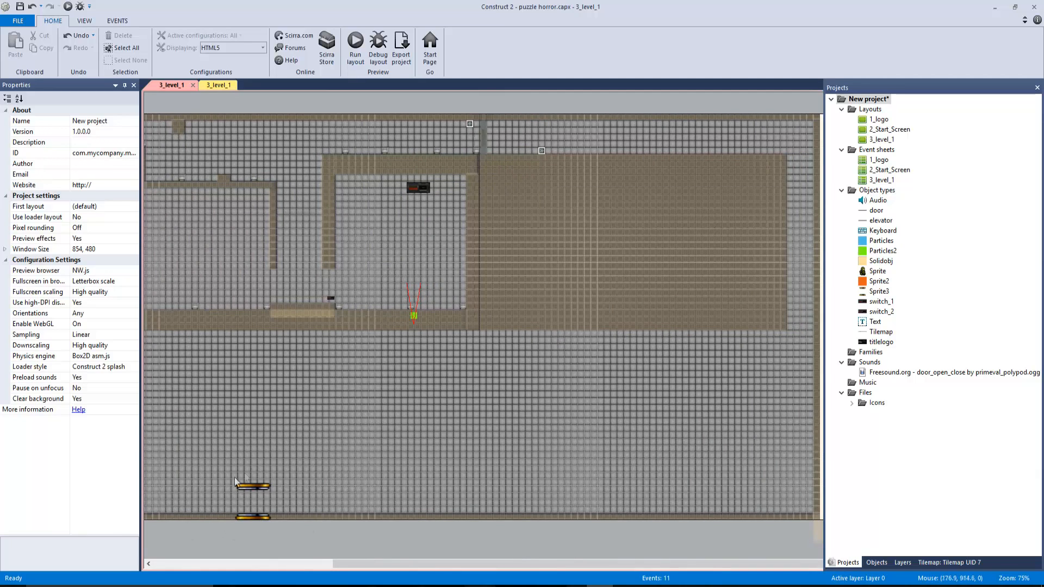
click(252, 487)
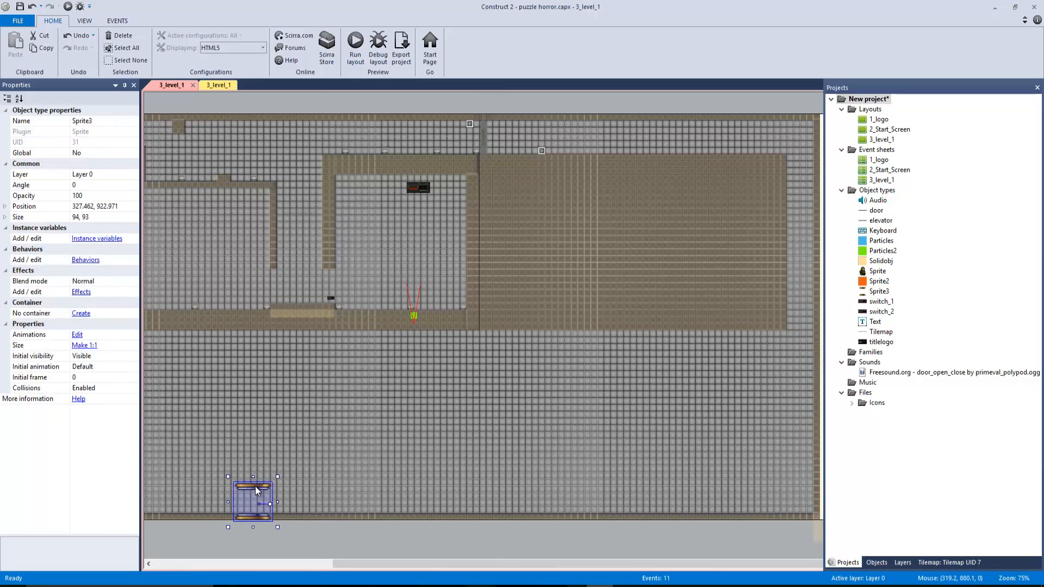